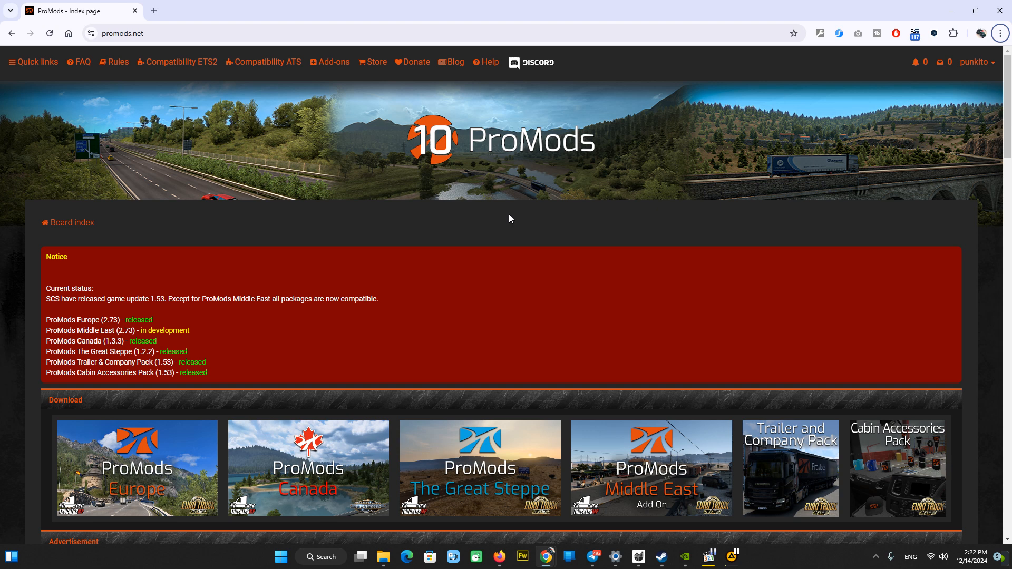
{"action": "mouse_move", "coordinate": [516, 227]}
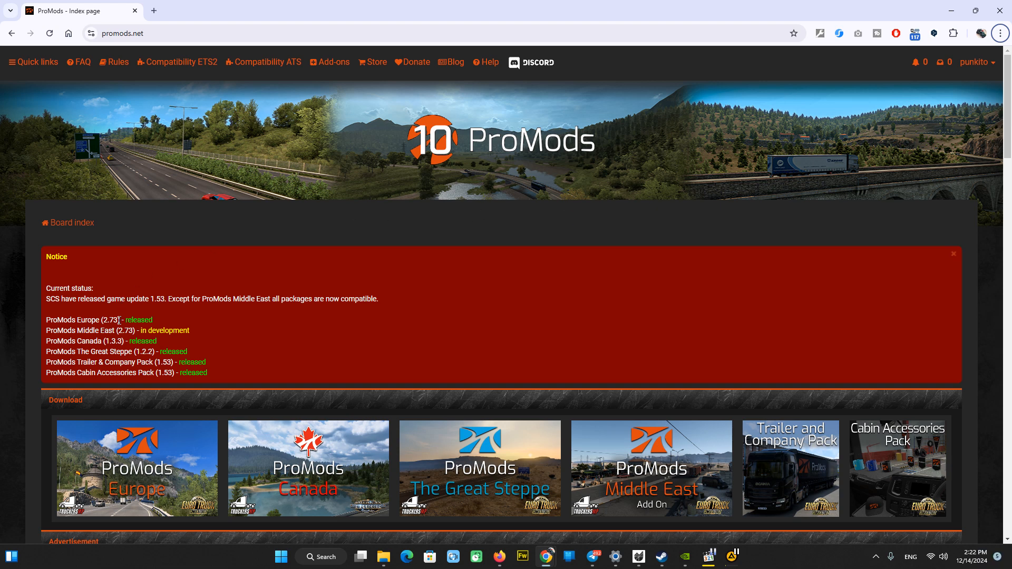
Go to the ETS2 Compatibility page listing ProMods v2.73 for ETS2 v1.53.
{"action": "double_click", "coordinate": [110, 321]}
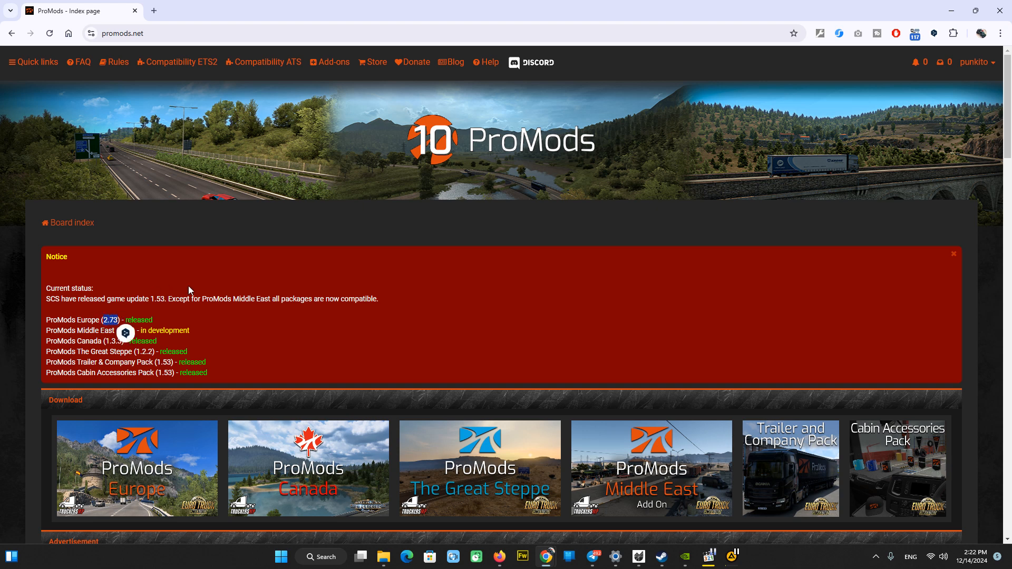
{"action": "mouse_move", "coordinate": [387, 327]}
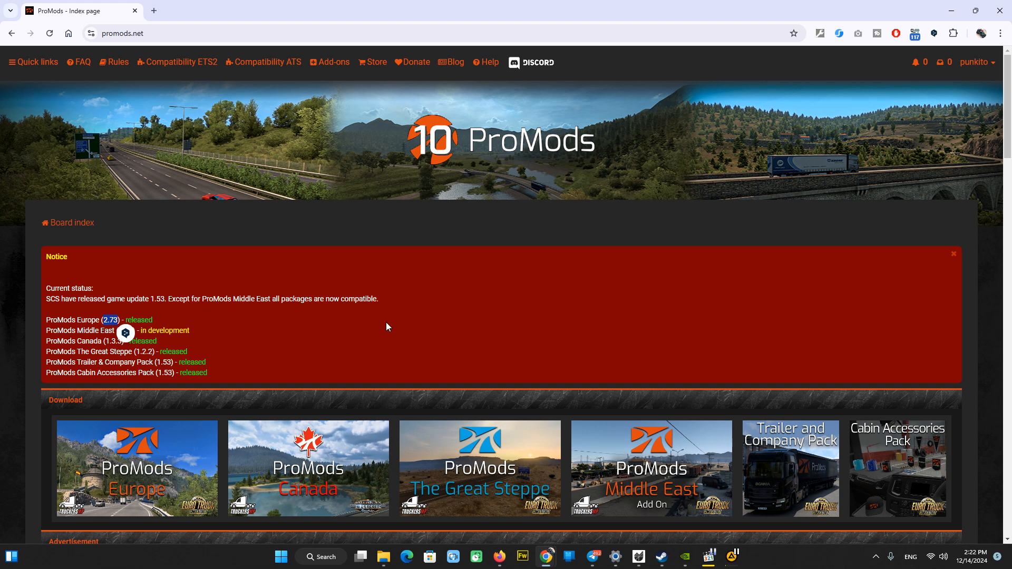
{"action": "mouse_move", "coordinate": [277, 315]}
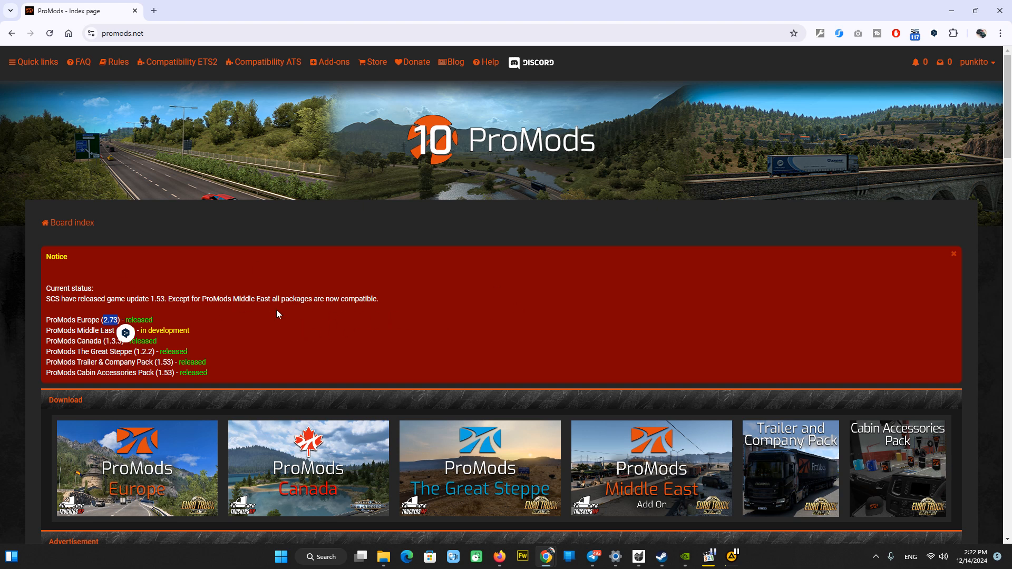
{"action": "mouse_move", "coordinate": [404, 280]}
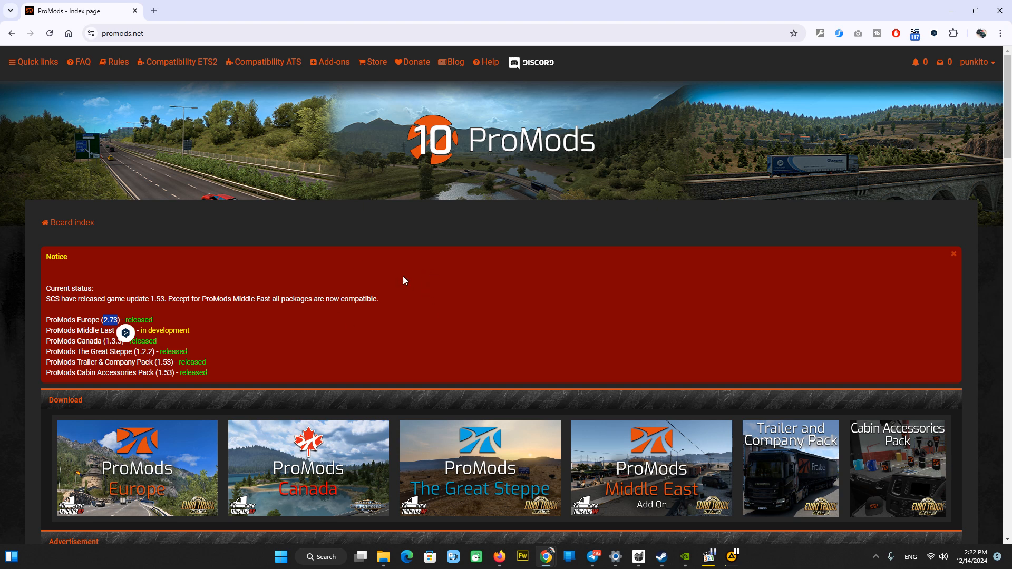
{"action": "mouse_move", "coordinate": [412, 310]}
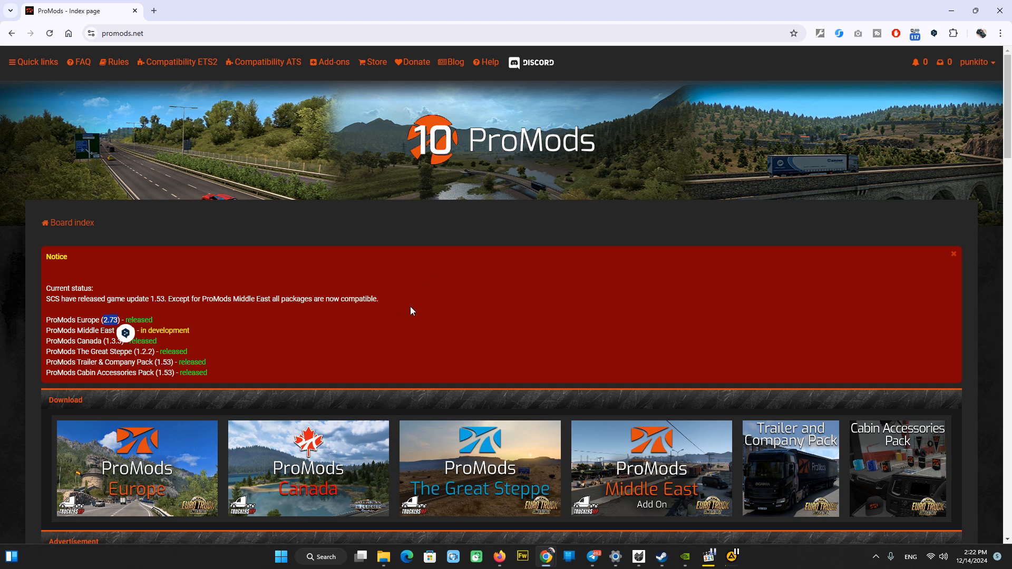
{"action": "mouse_move", "coordinate": [210, 331]}
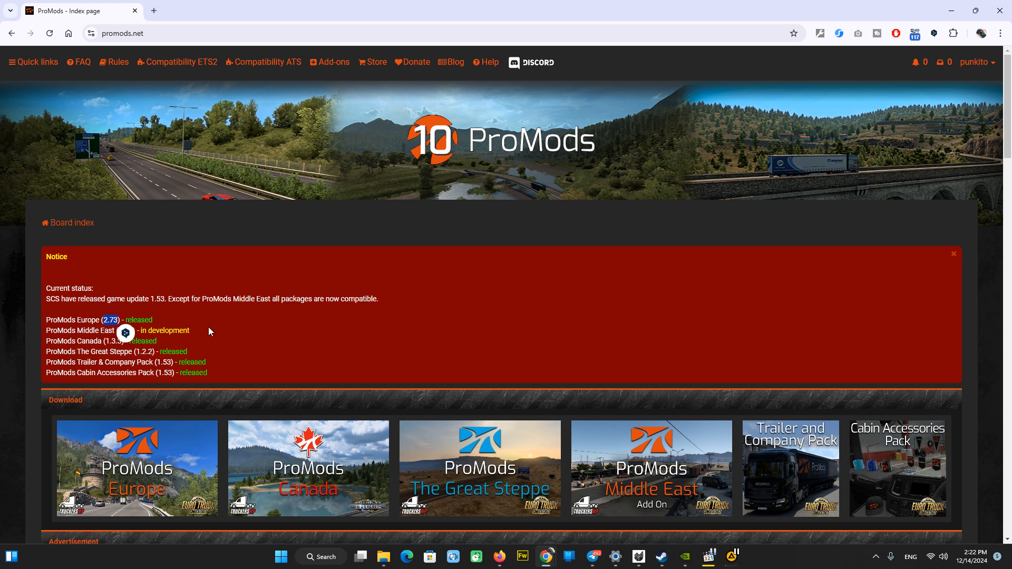
{"action": "mouse_move", "coordinate": [344, 339]}
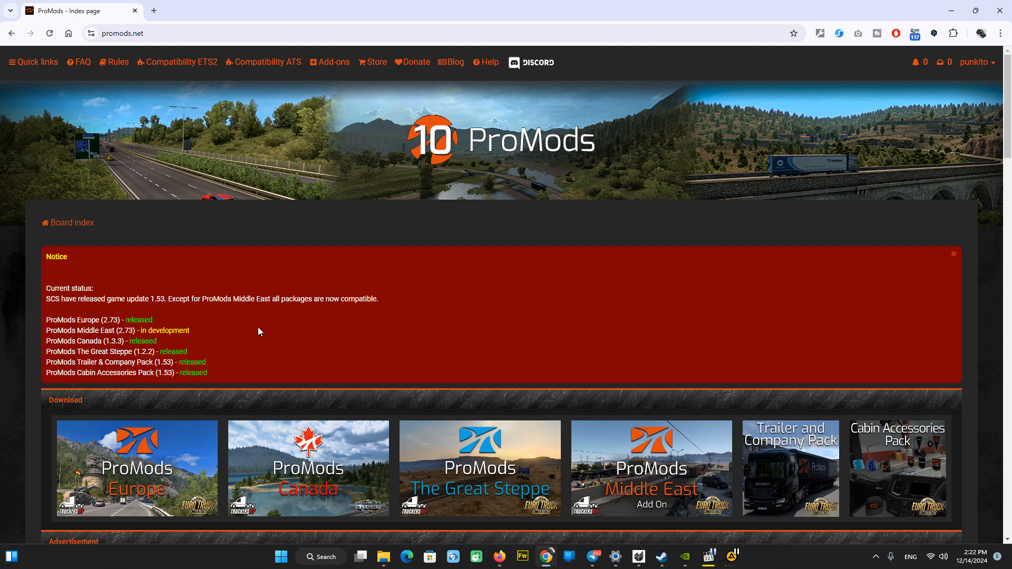
{"action": "mouse_move", "coordinate": [447, 267]}
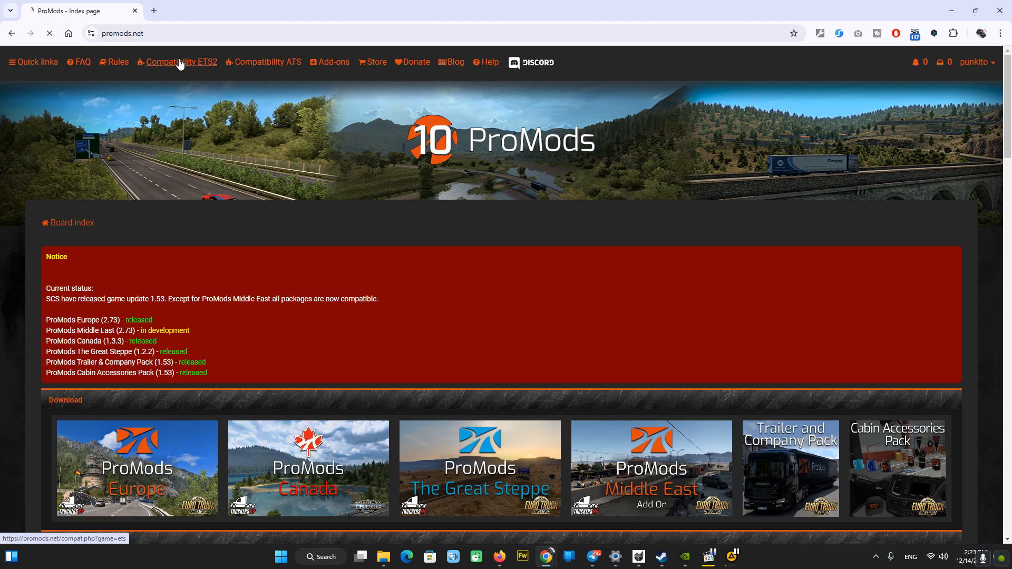
{"action": "left_click", "coordinate": [177, 62]}
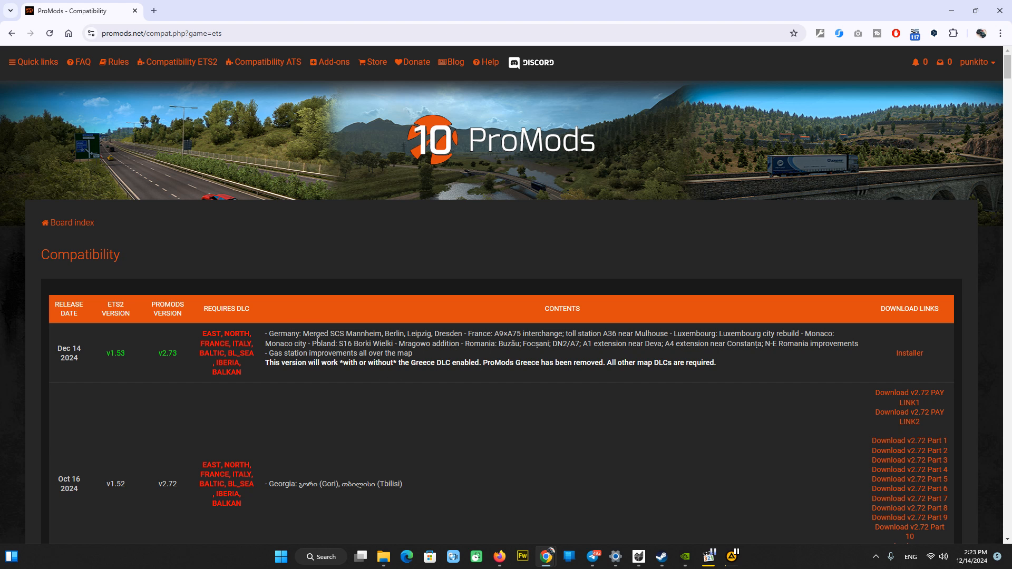
{"action": "mouse_move", "coordinate": [424, 360]}
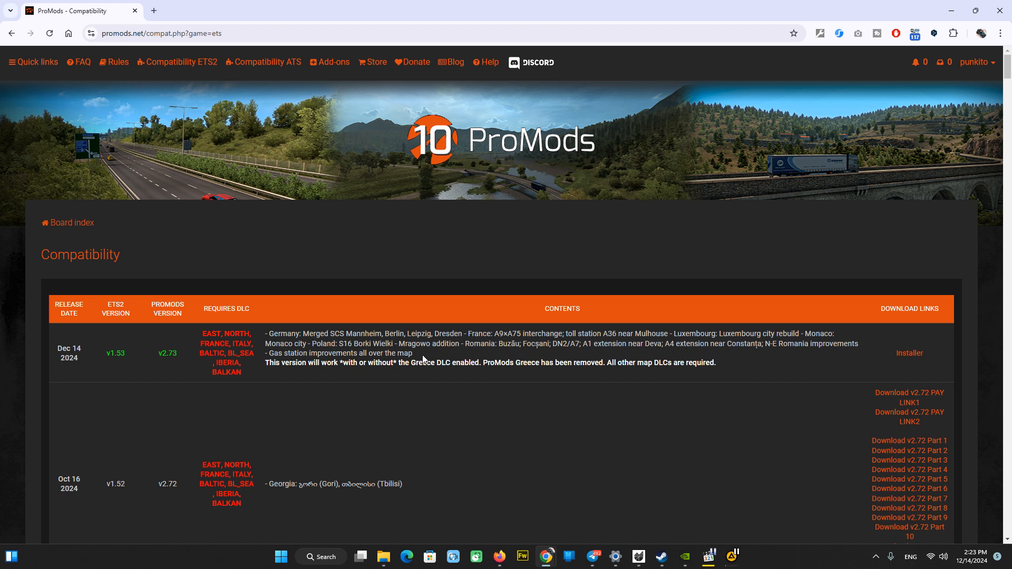
{"action": "mouse_move", "coordinate": [464, 367]}
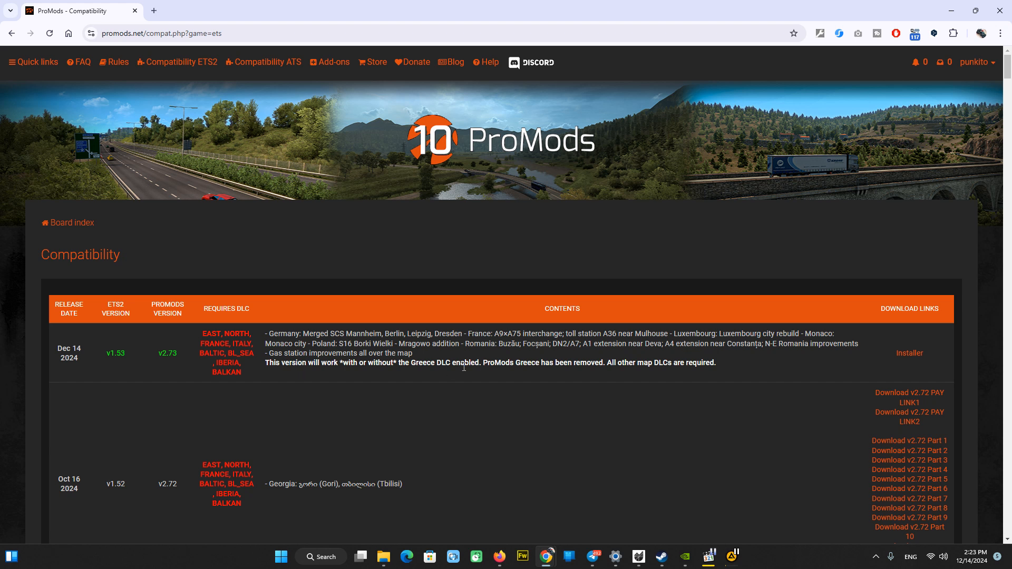
{"action": "mouse_move", "coordinate": [457, 375]}
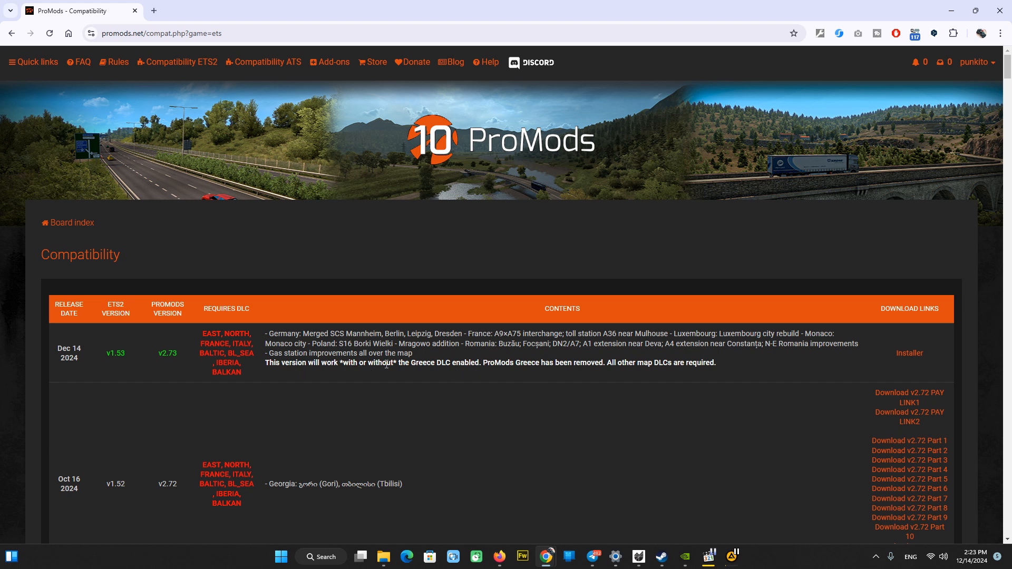
{"action": "mouse_move", "coordinate": [481, 372]}
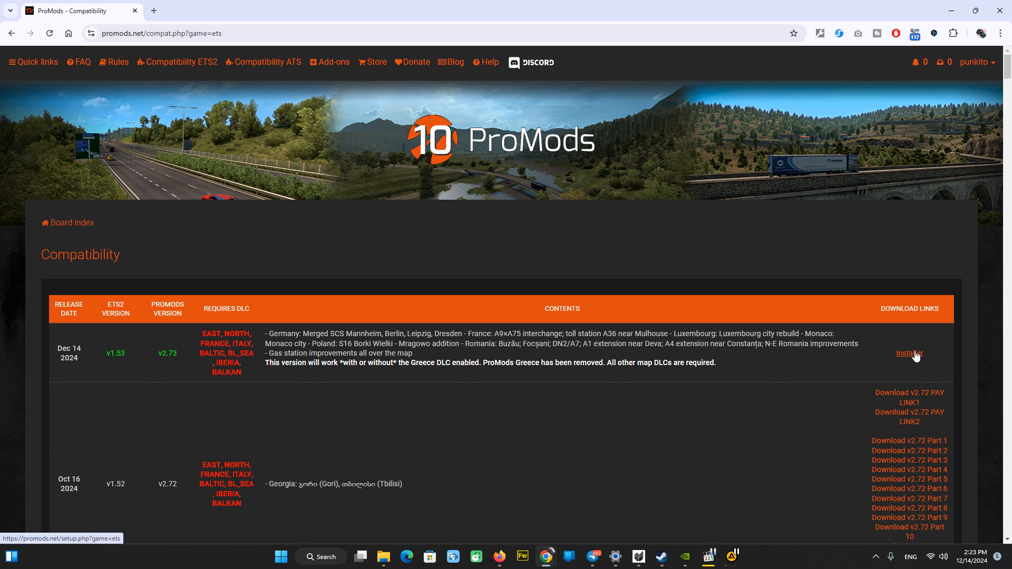
Follow the v2.73 Installer link to step 1 of 4, generating the def file.
{"action": "left_click", "coordinate": [909, 353]}
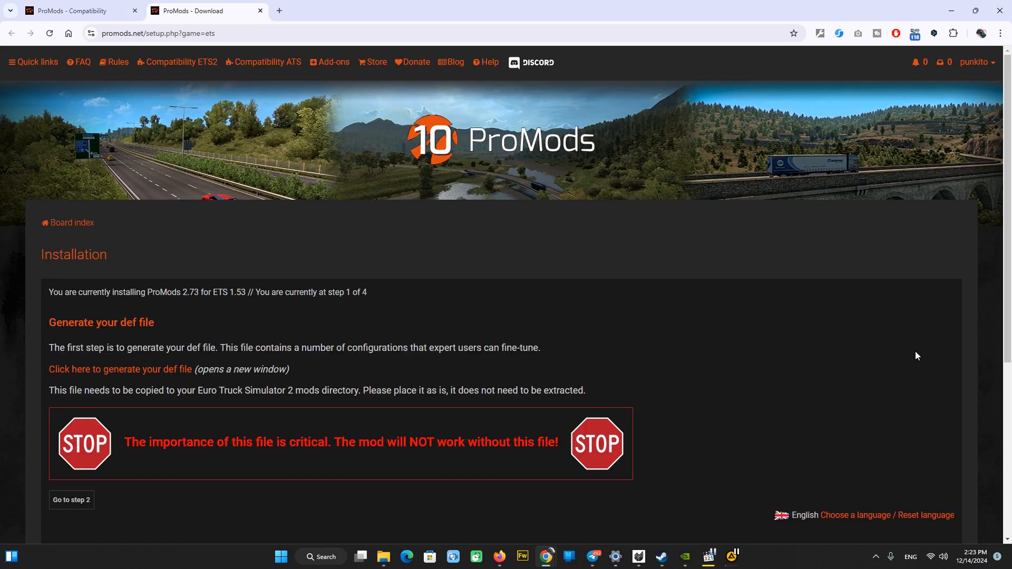
{"action": "scroll", "scroll_direction": "down", "scroll_amount": 3}
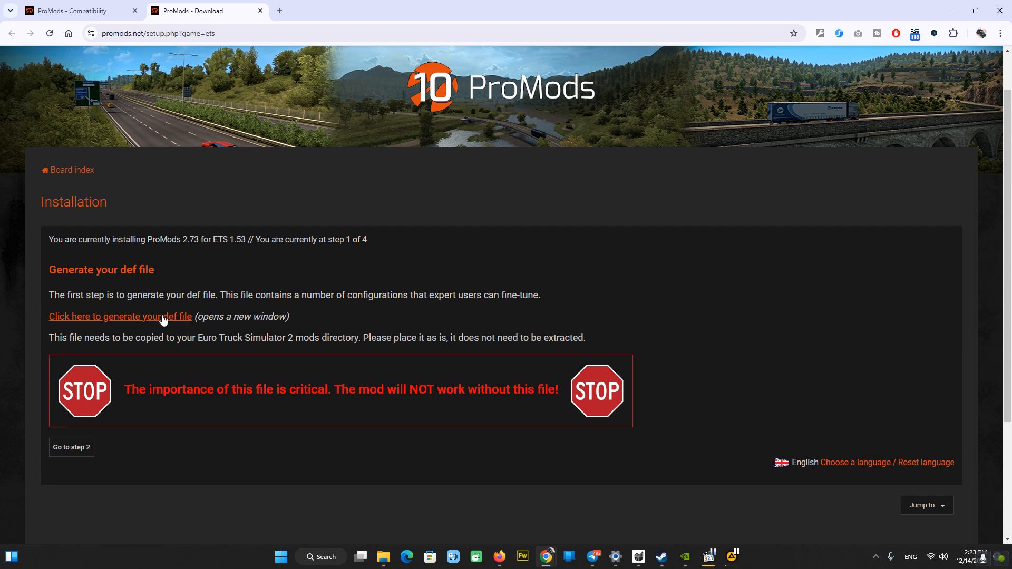
Generate promods-def-v273.scs with map zoom compatibility enabled and confirm it downloaded.
{"action": "left_click", "coordinate": [120, 317]}
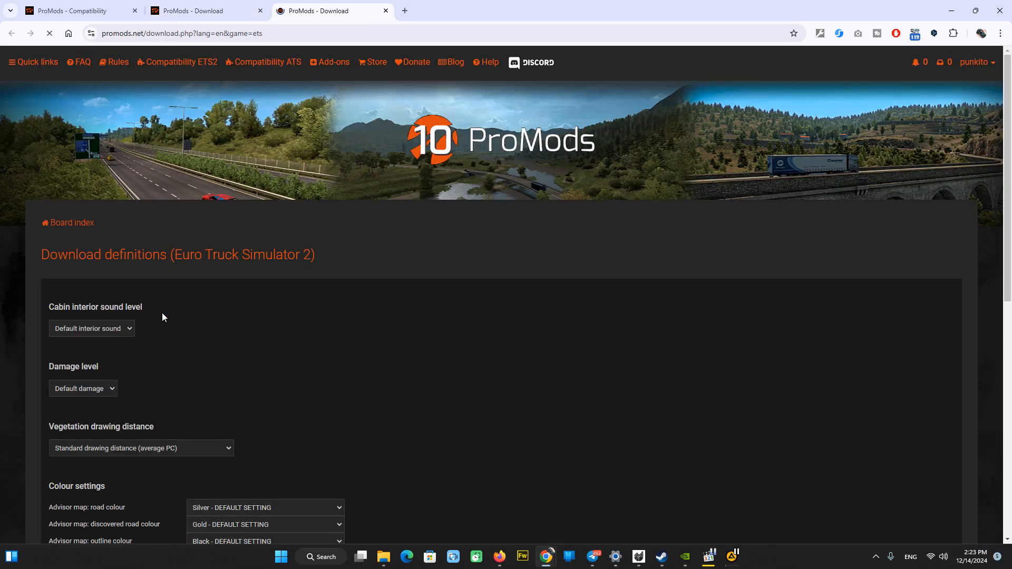
{"action": "scroll", "scroll_direction": "down", "scroll_amount": 3}
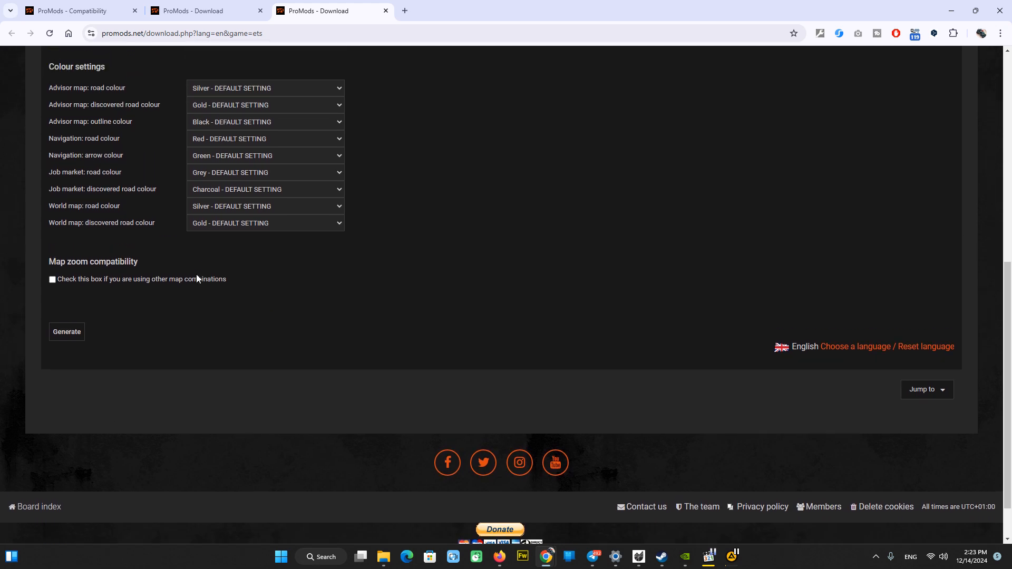
{"action": "scroll", "scroll_direction": "up", "scroll_amount": 3}
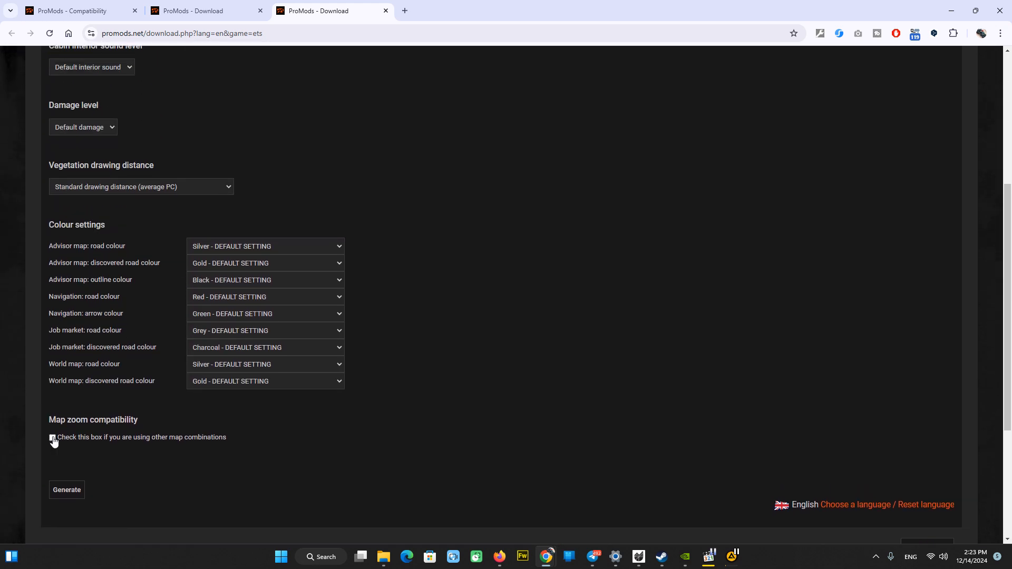
{"action": "left_click", "coordinate": [52, 436]}
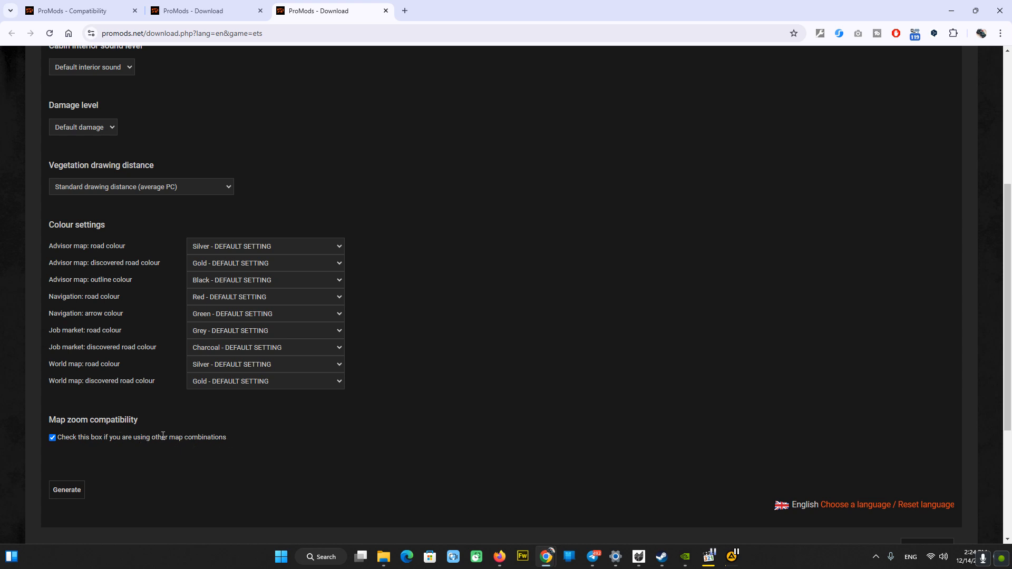
{"action": "mouse_move", "coordinate": [171, 446]}
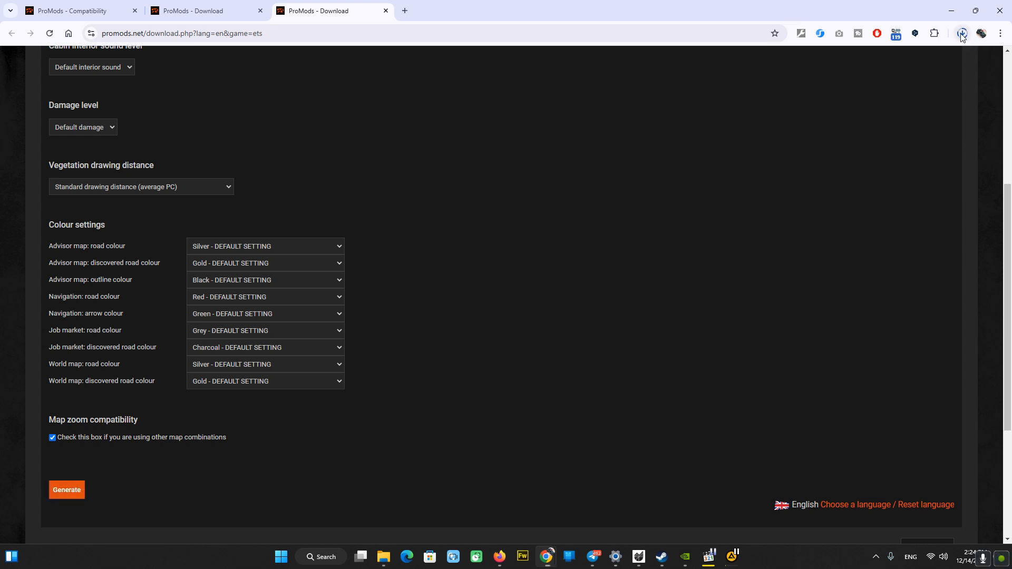
{"action": "left_click", "coordinate": [962, 33]}
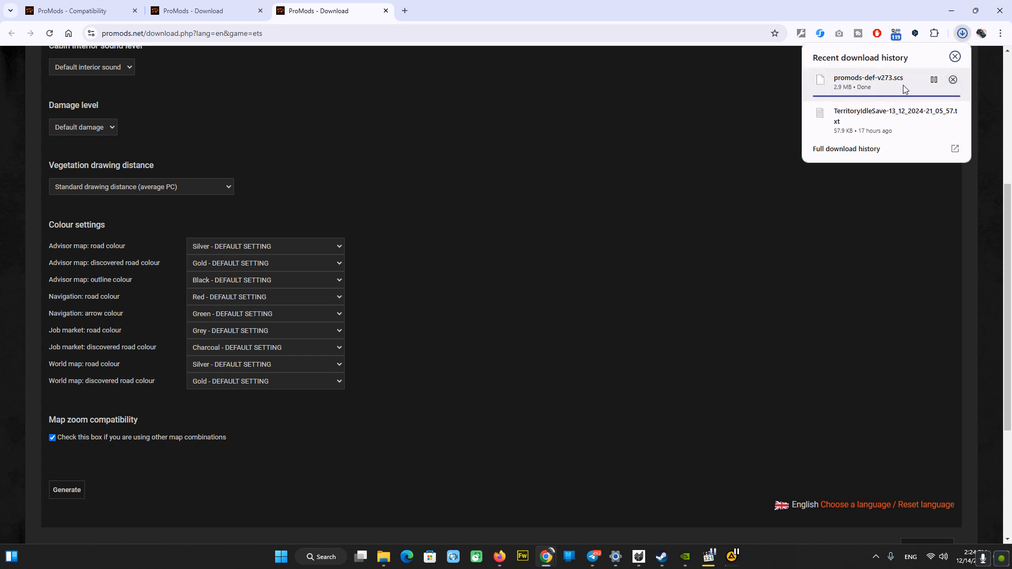
{"action": "mouse_move", "coordinate": [876, 94]}
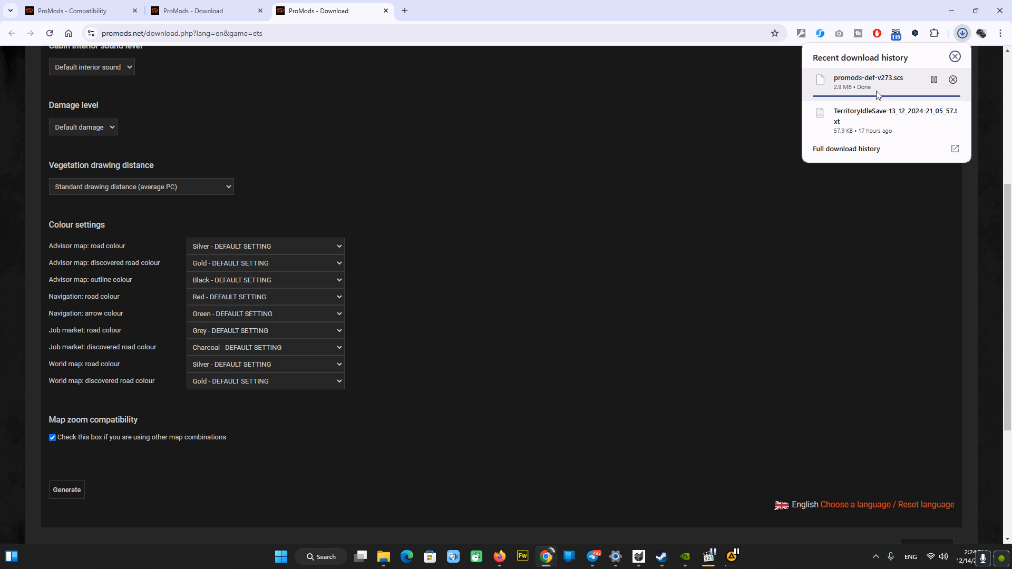
{"action": "mouse_move", "coordinate": [721, 95]}
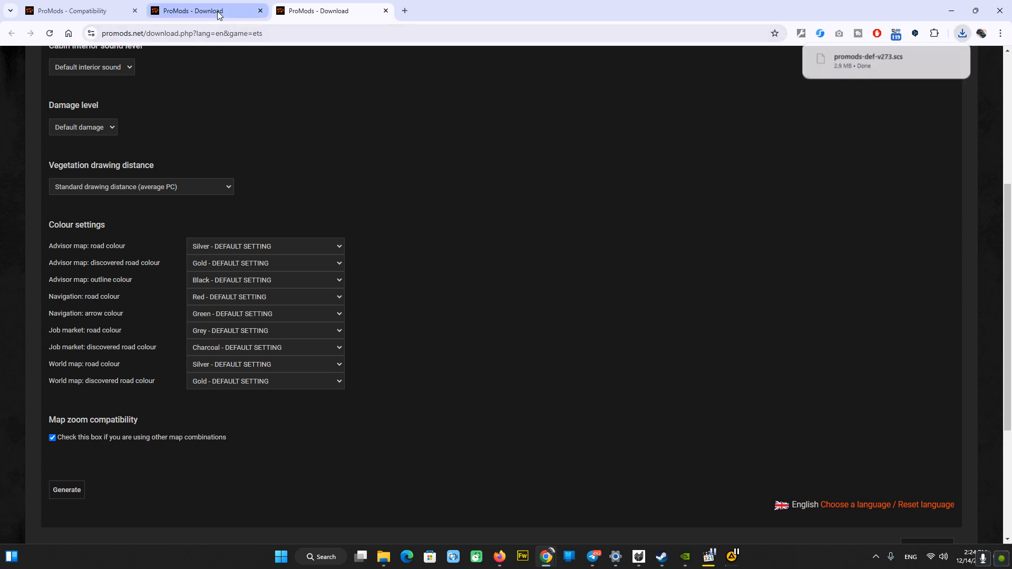
Advance to step 2 and choose the free Standard 11-file download.
{"action": "left_click", "coordinate": [67, 490]}
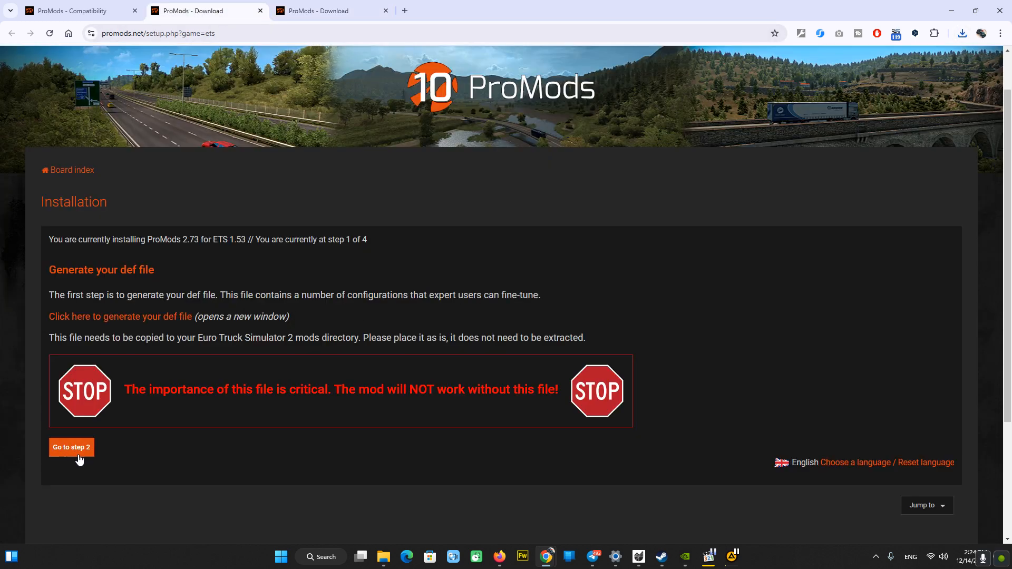
{"action": "left_click", "coordinate": [71, 447]}
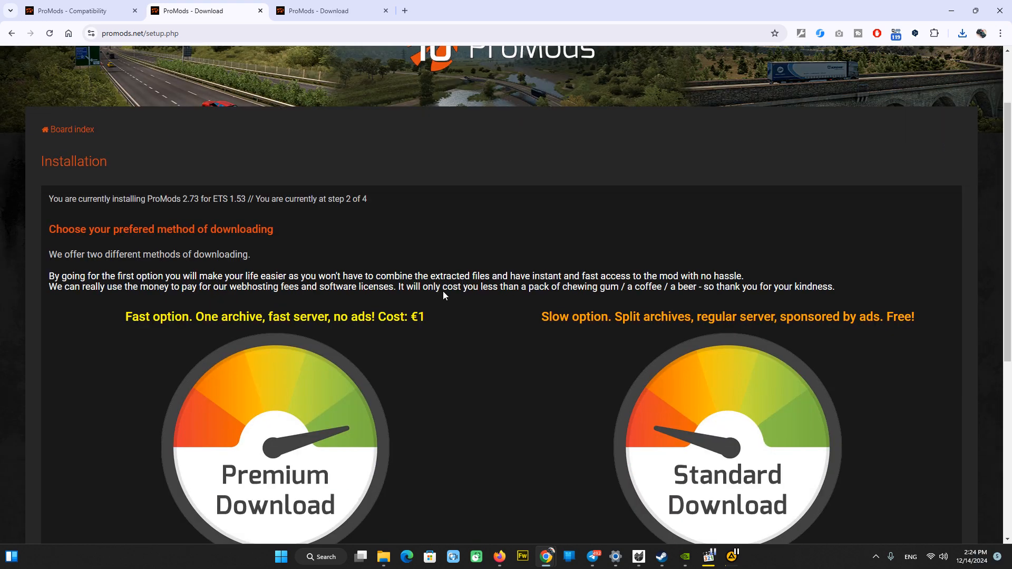
{"action": "scroll", "scroll_direction": "down", "scroll_amount": 3}
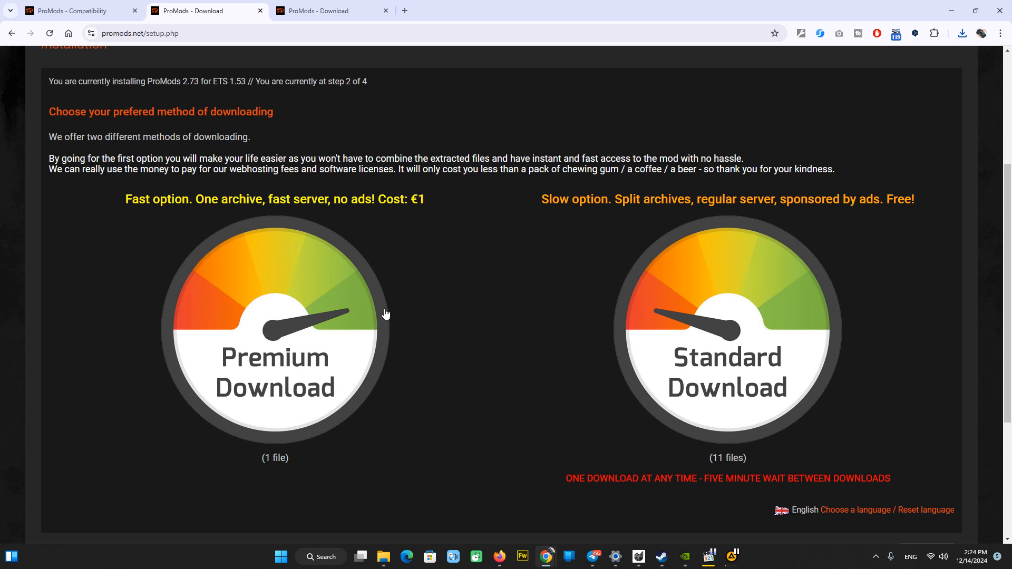
{"action": "mouse_move", "coordinate": [423, 197]}
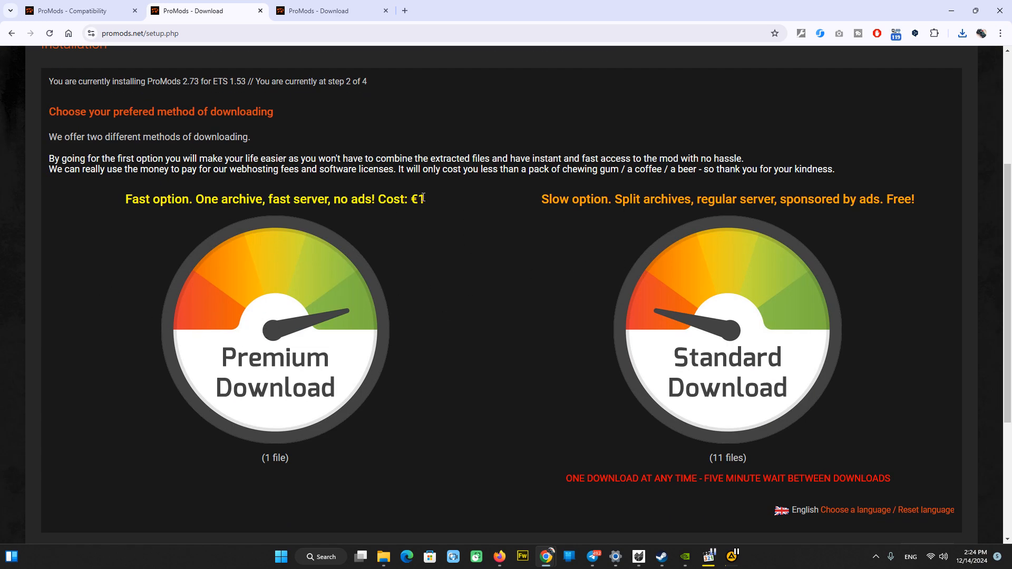
{"action": "mouse_move", "coordinate": [303, 233]}
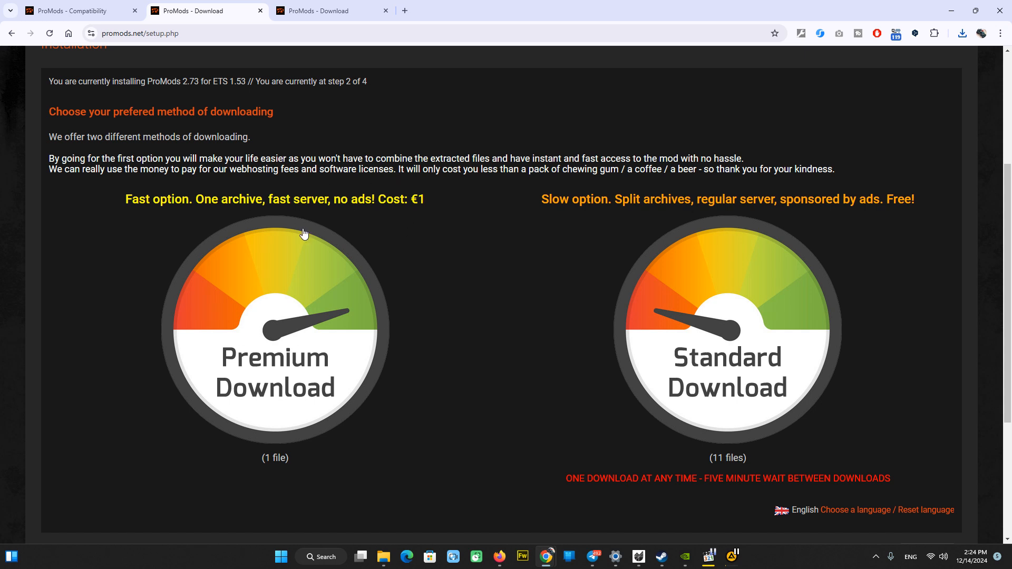
{"action": "mouse_move", "coordinate": [277, 457]}
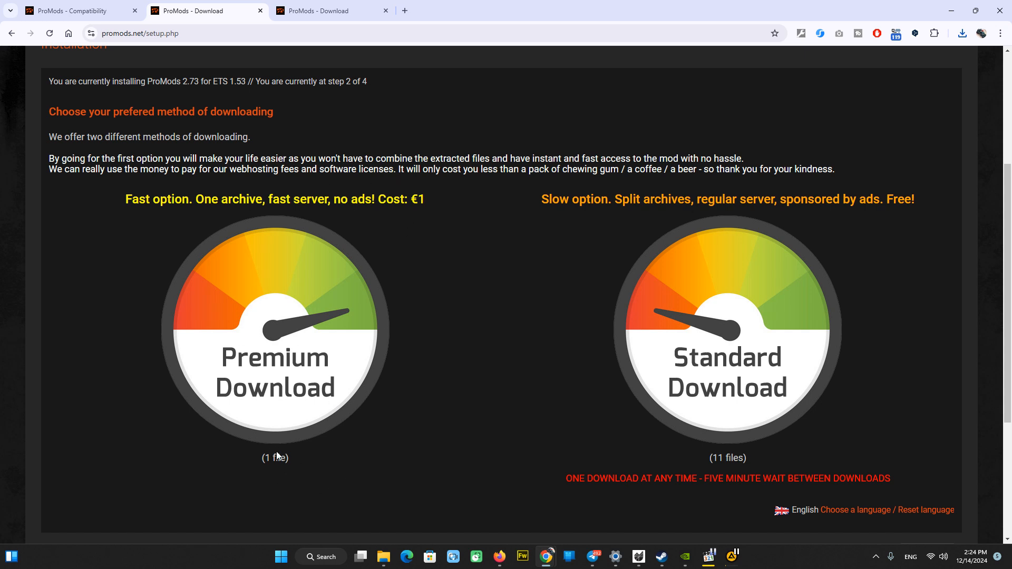
{"action": "mouse_move", "coordinate": [182, 320]}
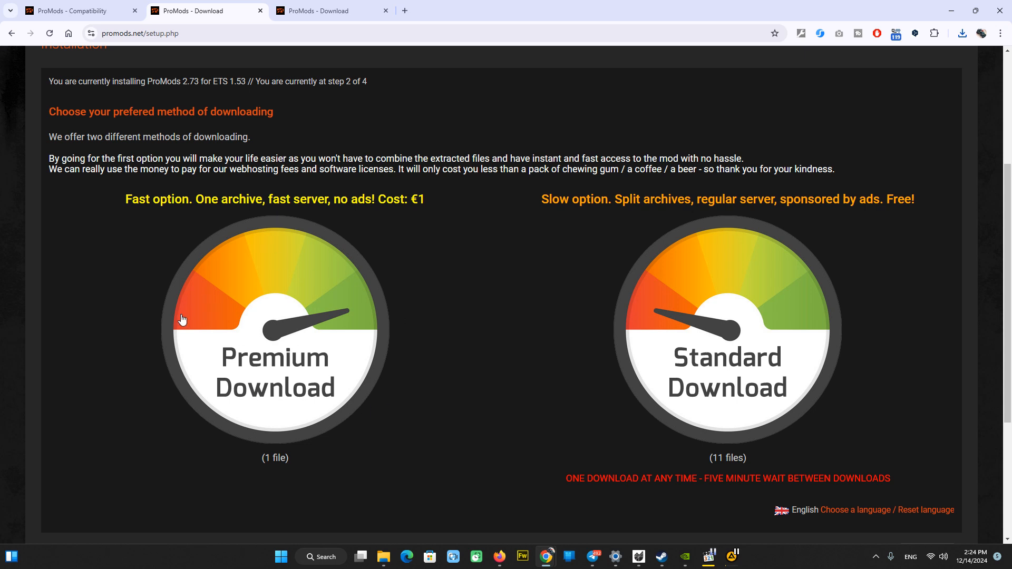
{"action": "mouse_move", "coordinate": [421, 319]}
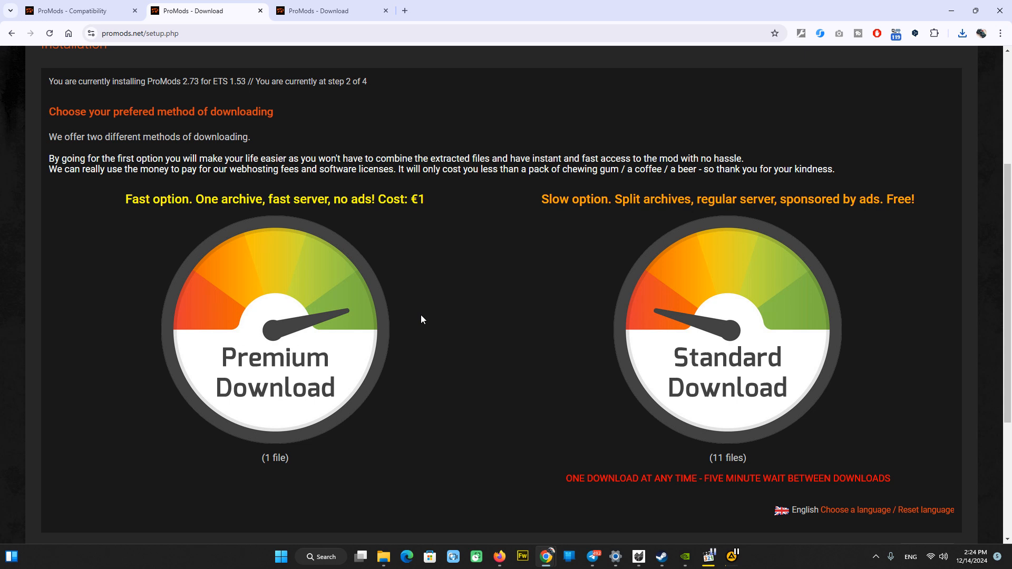
{"action": "mouse_move", "coordinate": [425, 355]}
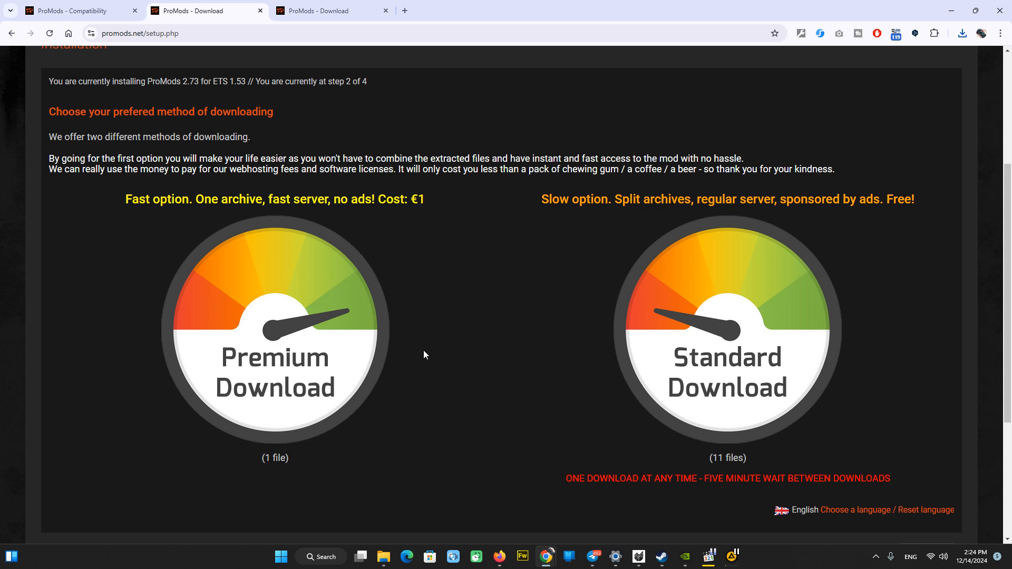
{"action": "mouse_move", "coordinate": [432, 352]}
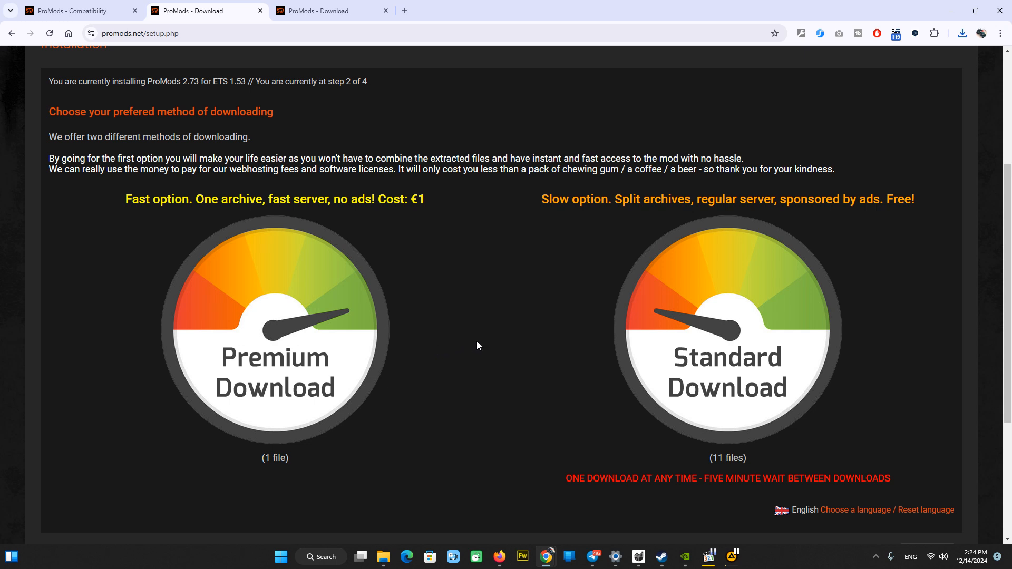
{"action": "mouse_move", "coordinate": [847, 330]}
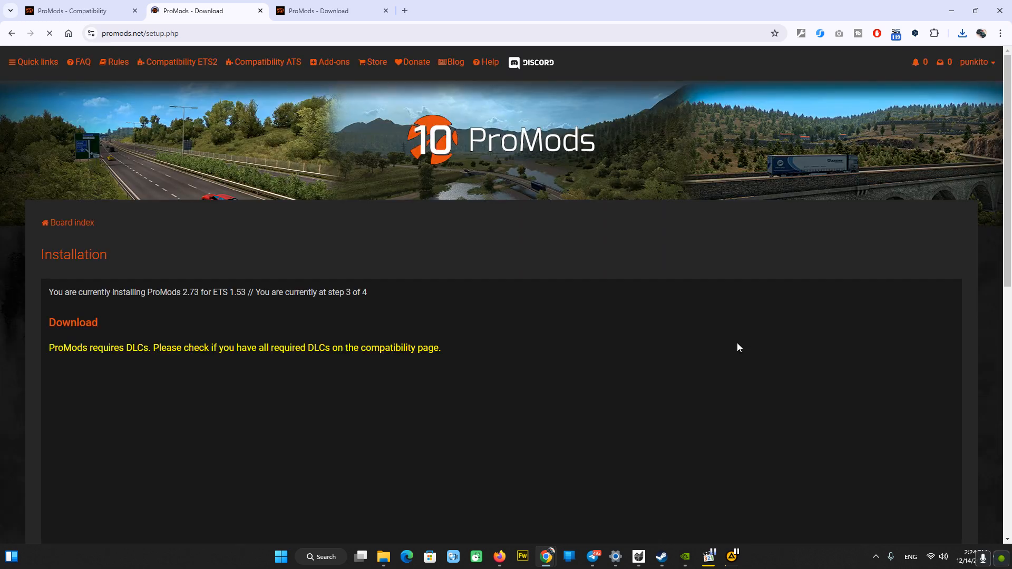
Scroll the step 3 page to the eleven 2.73 Multipack archive links.
{"action": "scroll", "scroll_direction": "down", "scroll_amount": 3}
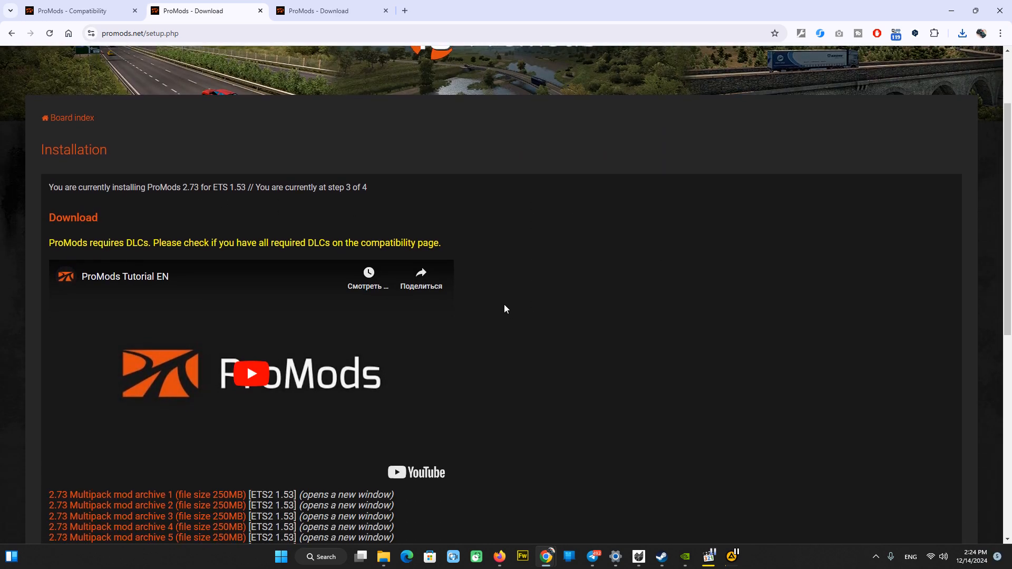
{"action": "scroll", "scroll_direction": "down", "scroll_amount": 3}
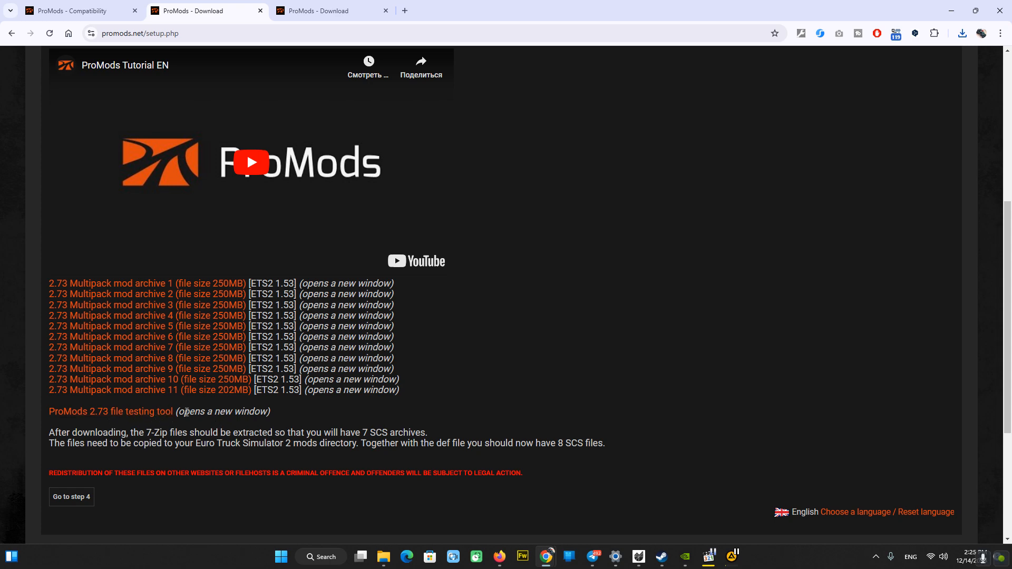
{"action": "scroll", "scroll_direction": "up", "scroll_amount": 3}
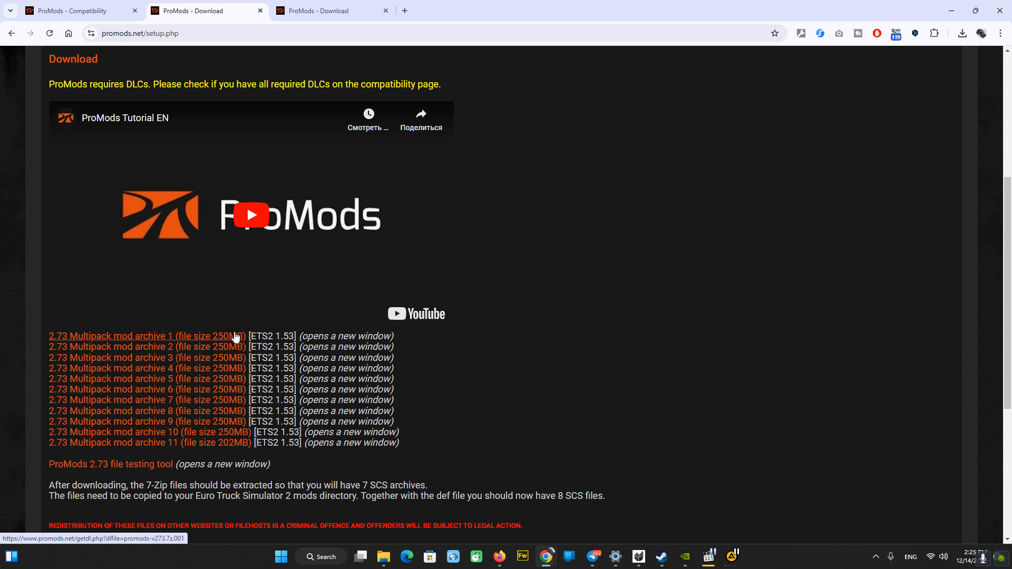
{"action": "mouse_move", "coordinate": [335, 335]}
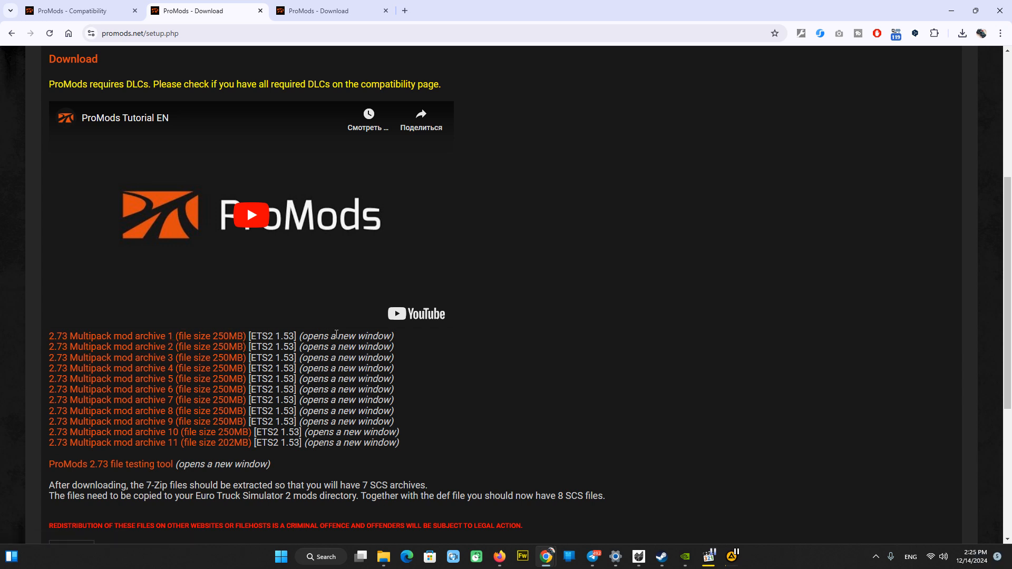
{"action": "mouse_move", "coordinate": [225, 326]}
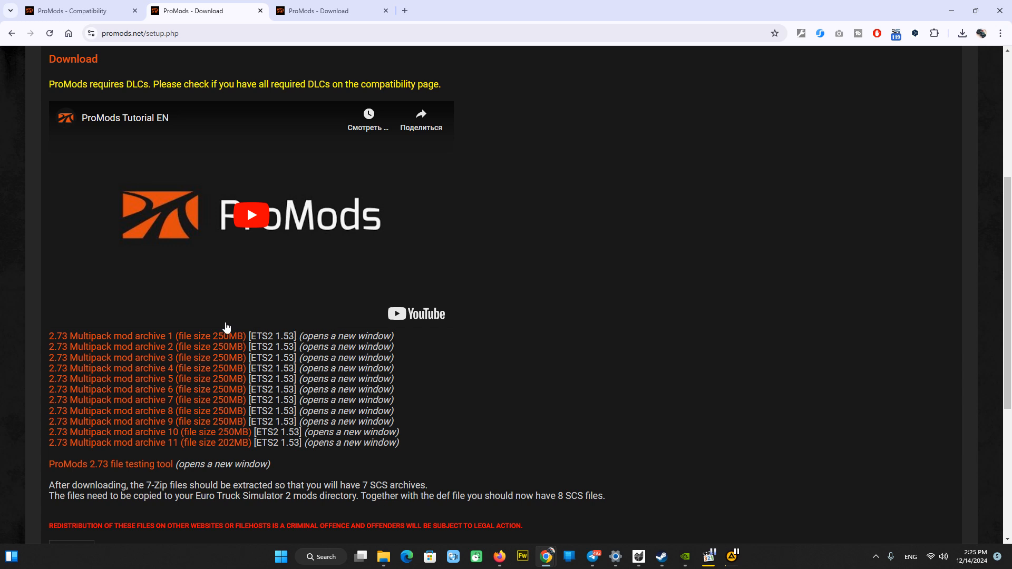
{"action": "mouse_move", "coordinate": [186, 322]}
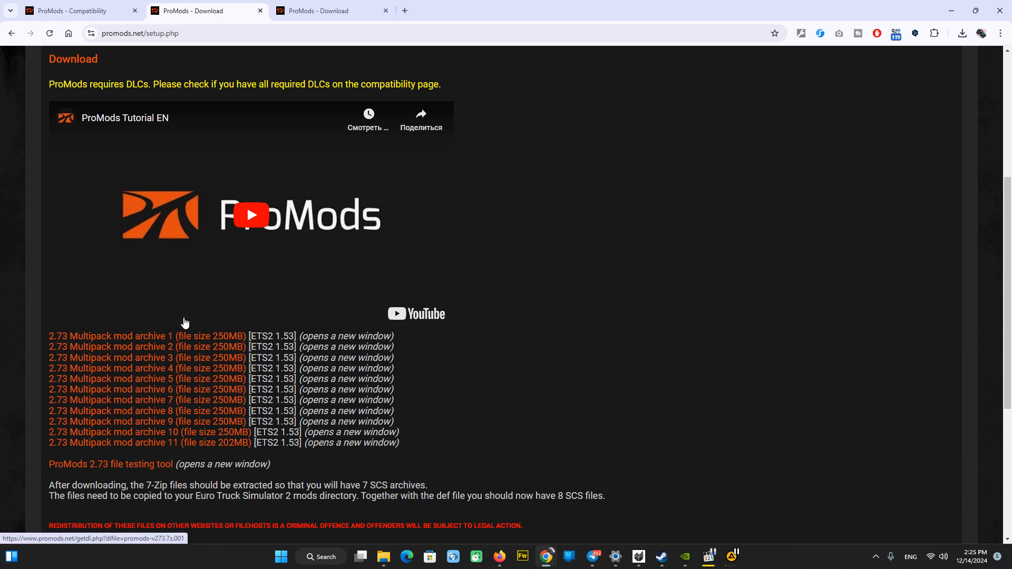
{"action": "mouse_move", "coordinate": [204, 419]}
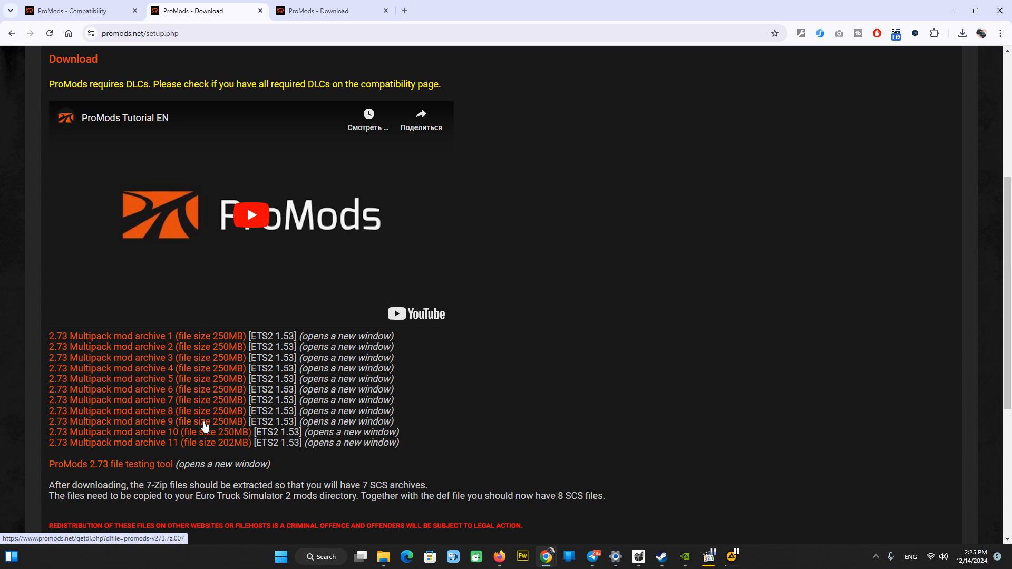
{"action": "mouse_move", "coordinate": [232, 310]}
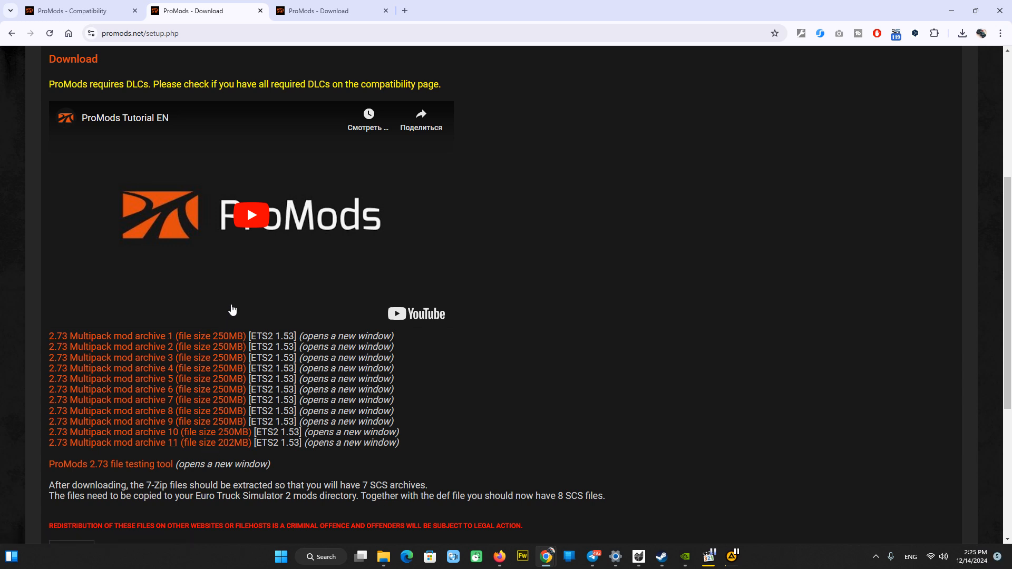
{"action": "mouse_move", "coordinate": [212, 314]}
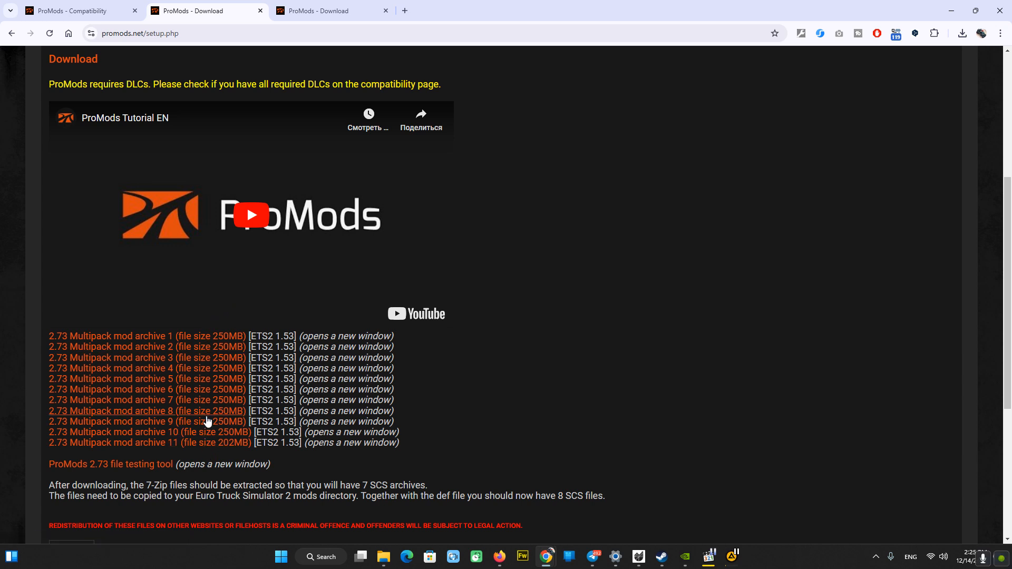
{"action": "mouse_move", "coordinate": [216, 461]}
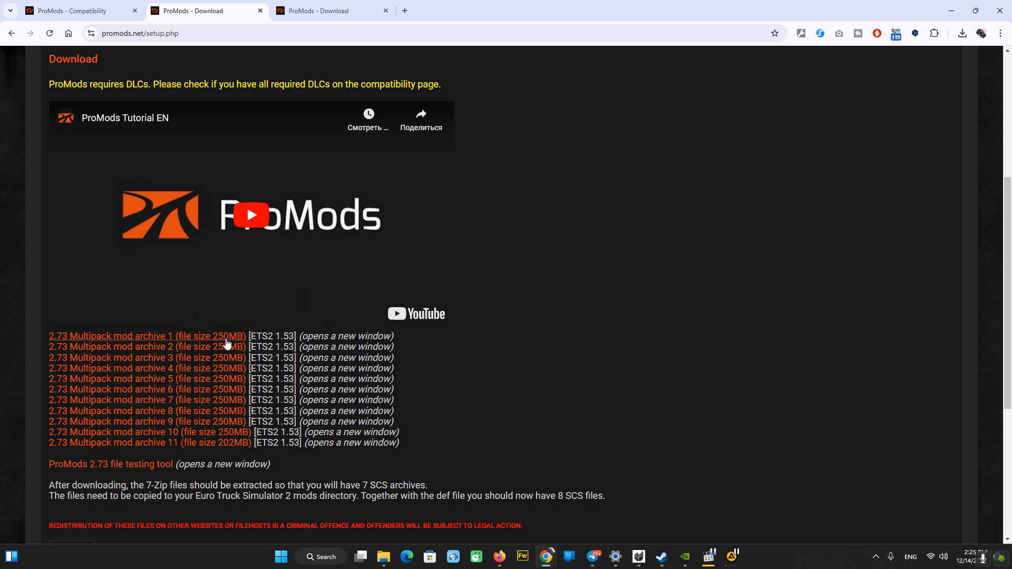
{"action": "mouse_move", "coordinate": [259, 298]}
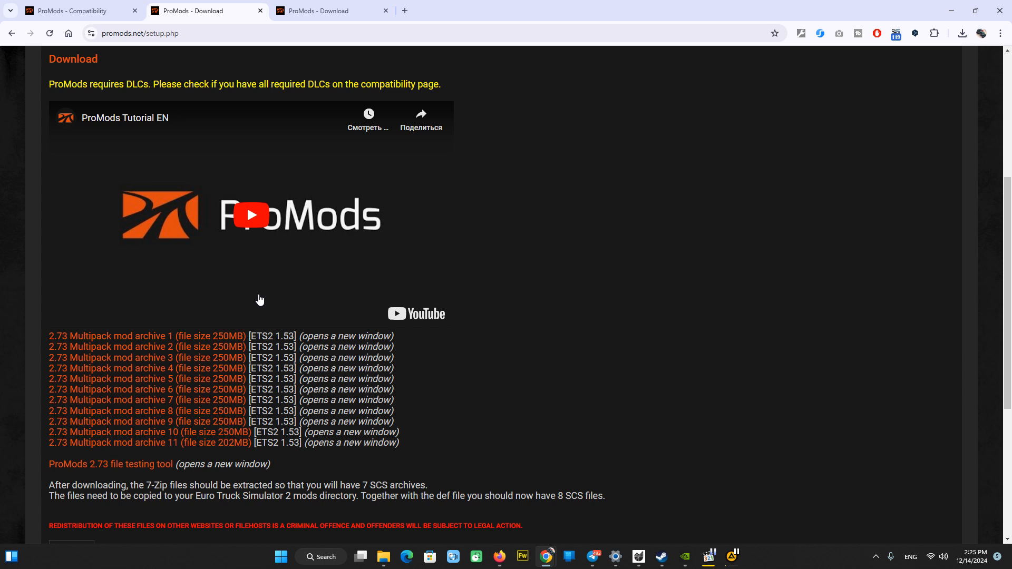
{"action": "mouse_move", "coordinate": [220, 342]}
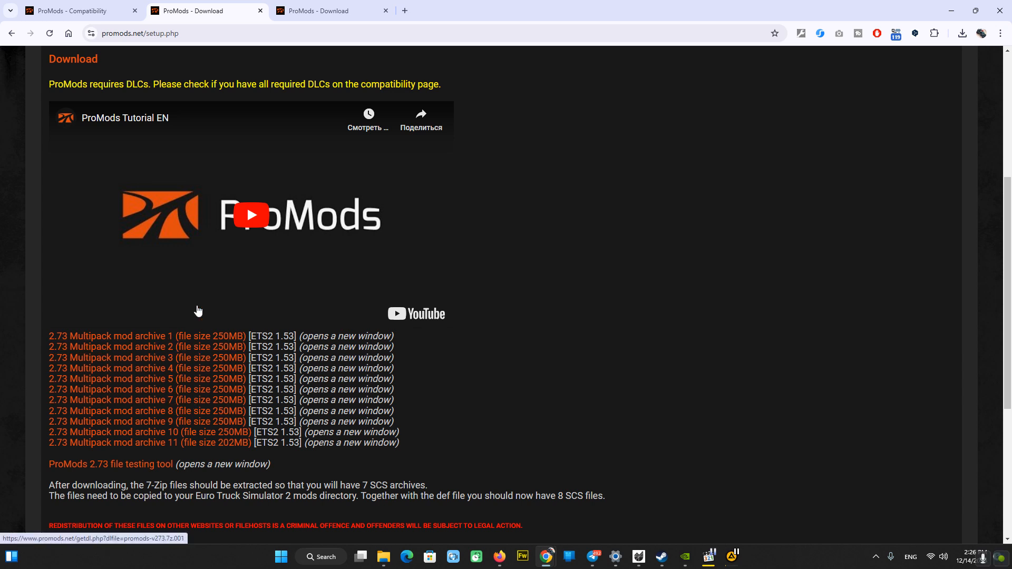
{"action": "mouse_move", "coordinate": [362, 392]}
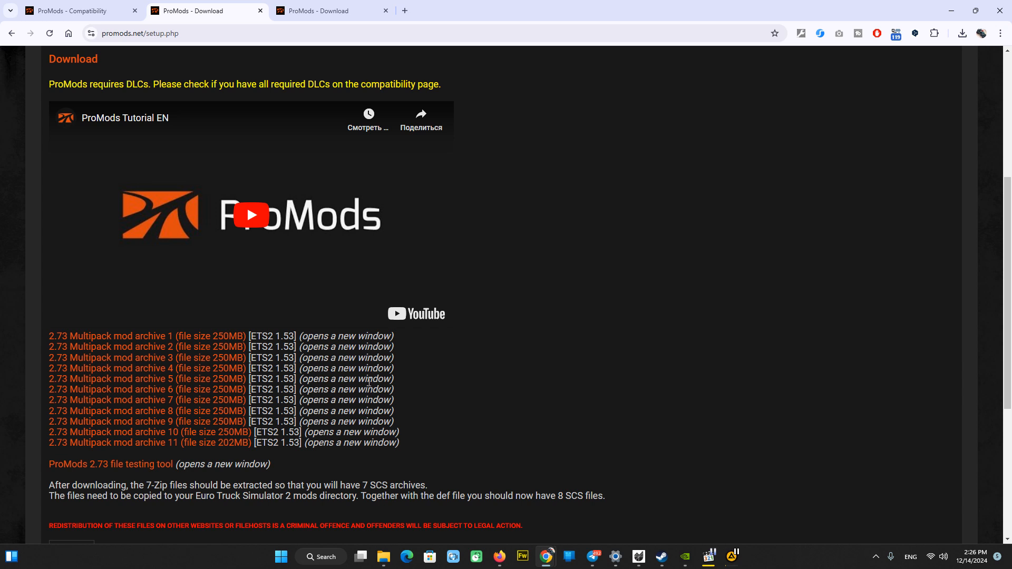
Pass the Cloudflare check so promods-v273.7z.001 downloads, then return to the archive list.
{"action": "scroll", "scroll_direction": "down", "scroll_amount": 3}
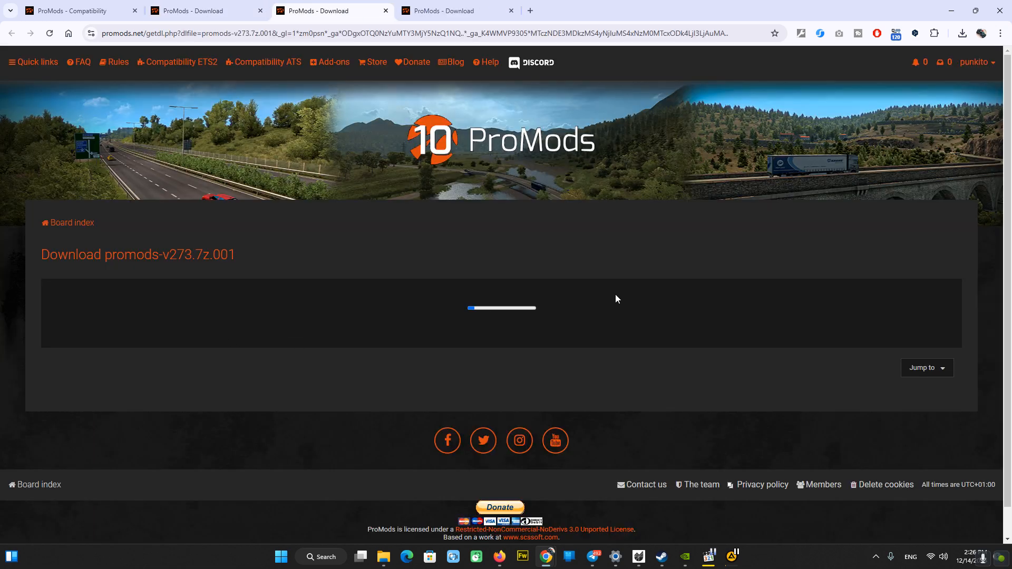
{"action": "mouse_move", "coordinate": [483, 304]}
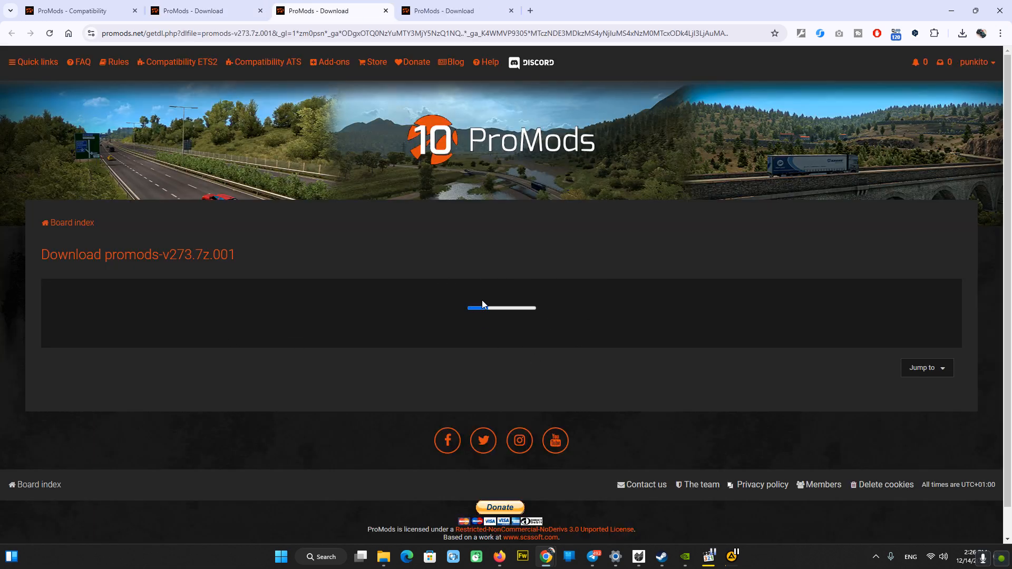
{"action": "mouse_move", "coordinate": [578, 313]}
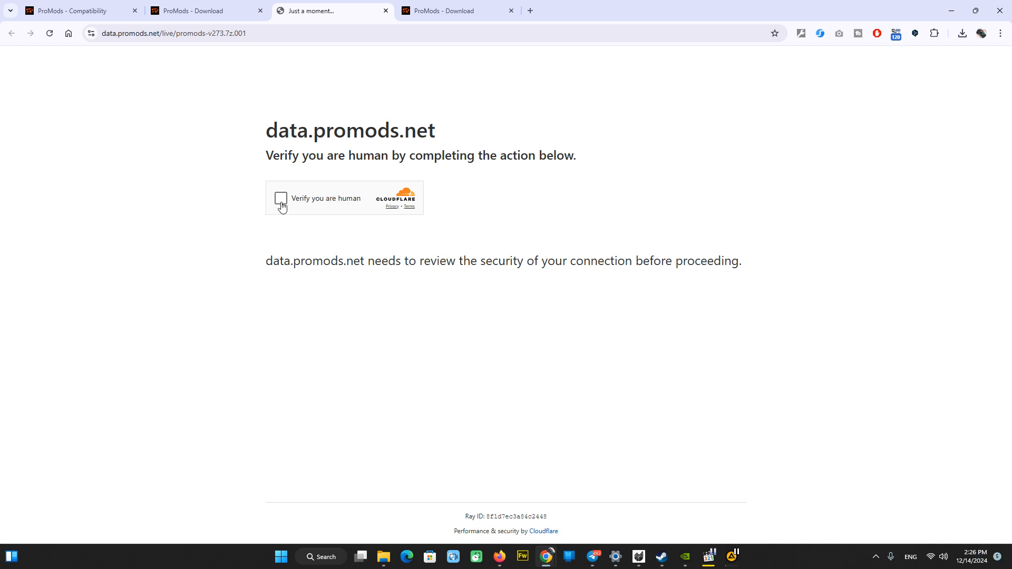
{"action": "left_click", "coordinate": [280, 198]}
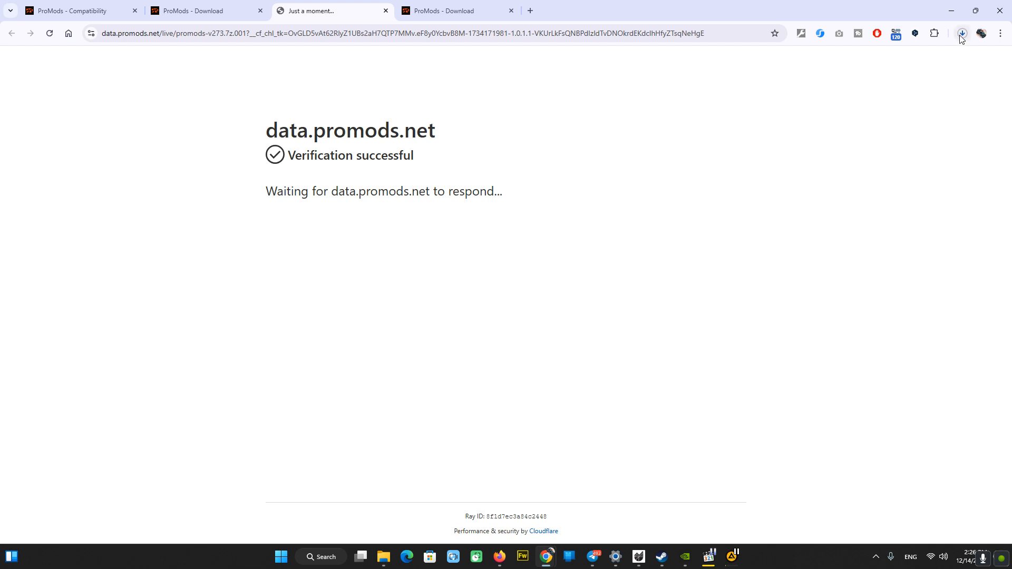
{"action": "left_click", "coordinate": [962, 32]}
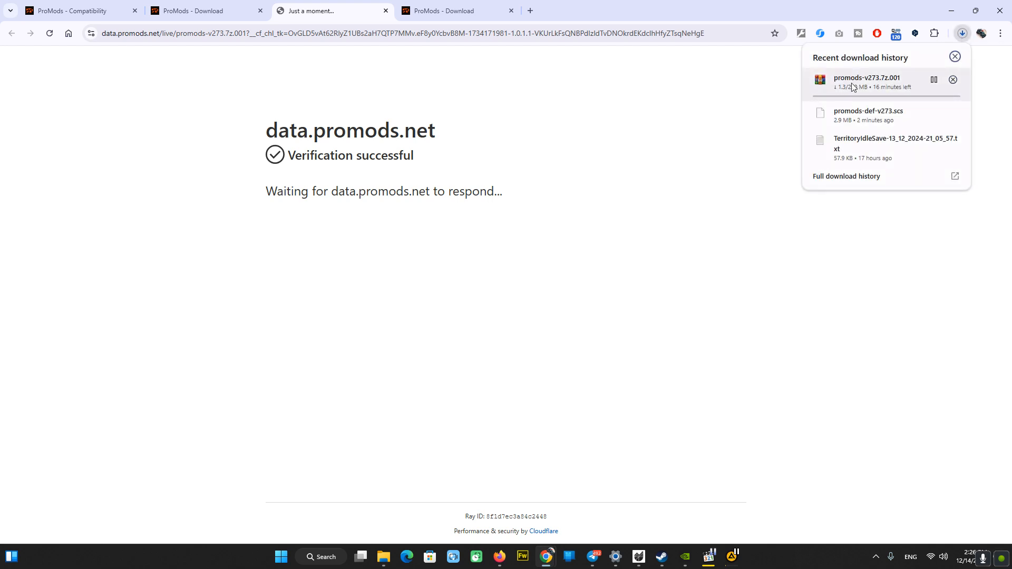
{"action": "mouse_move", "coordinate": [942, 105]}
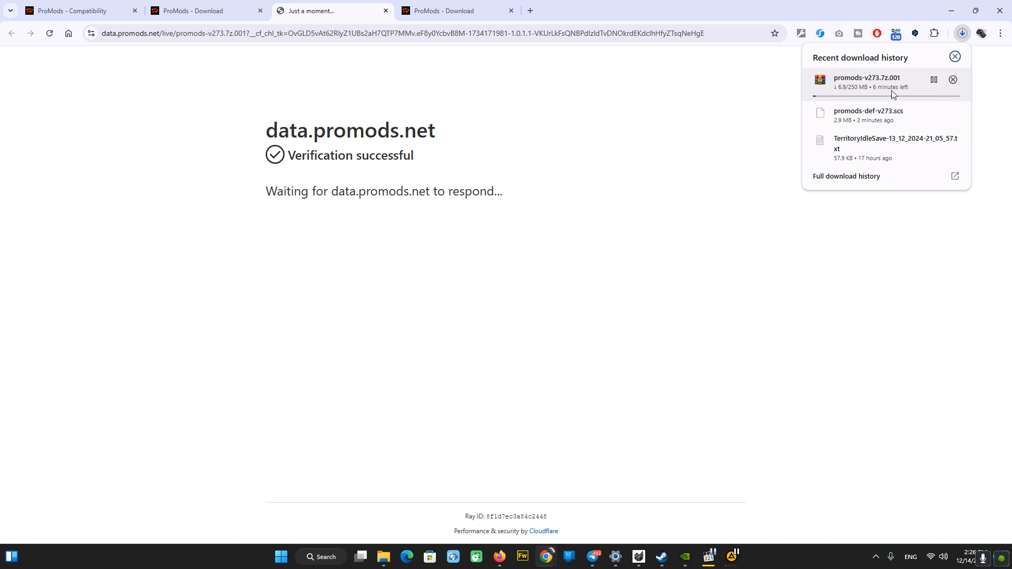
{"action": "left_click", "coordinate": [188, 10]}
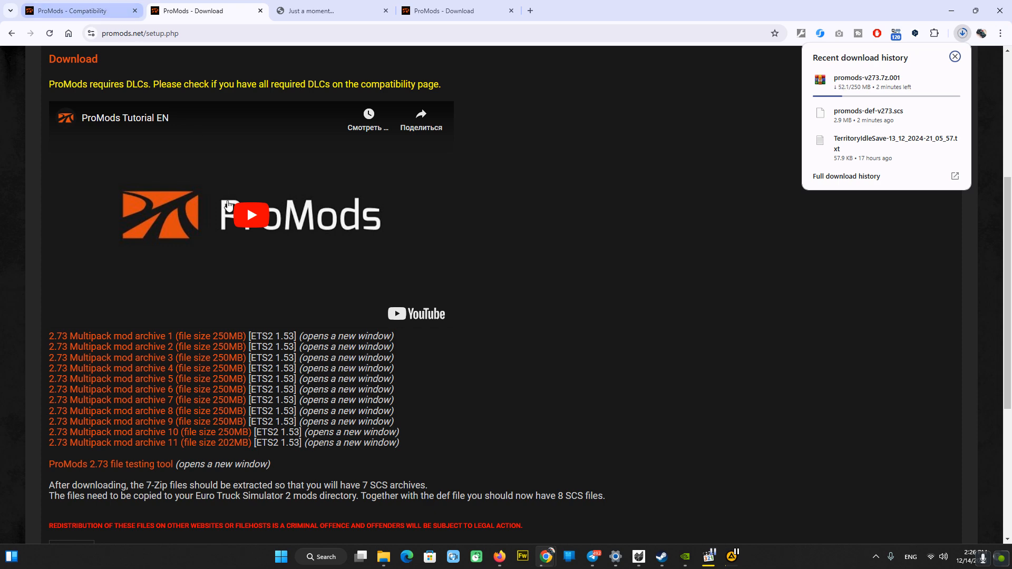
{"action": "mouse_move", "coordinate": [232, 351]}
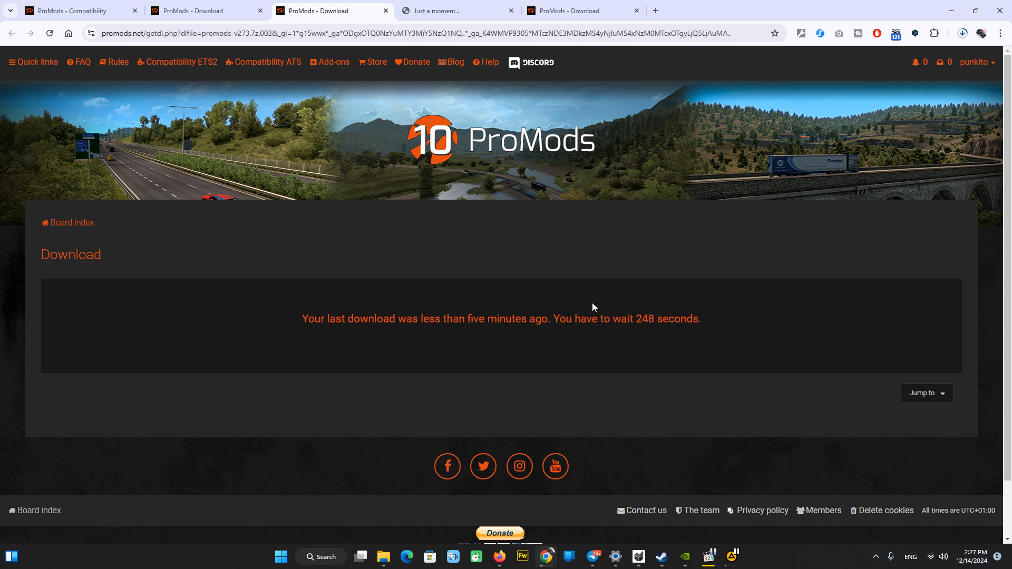
{"action": "mouse_move", "coordinate": [474, 291]}
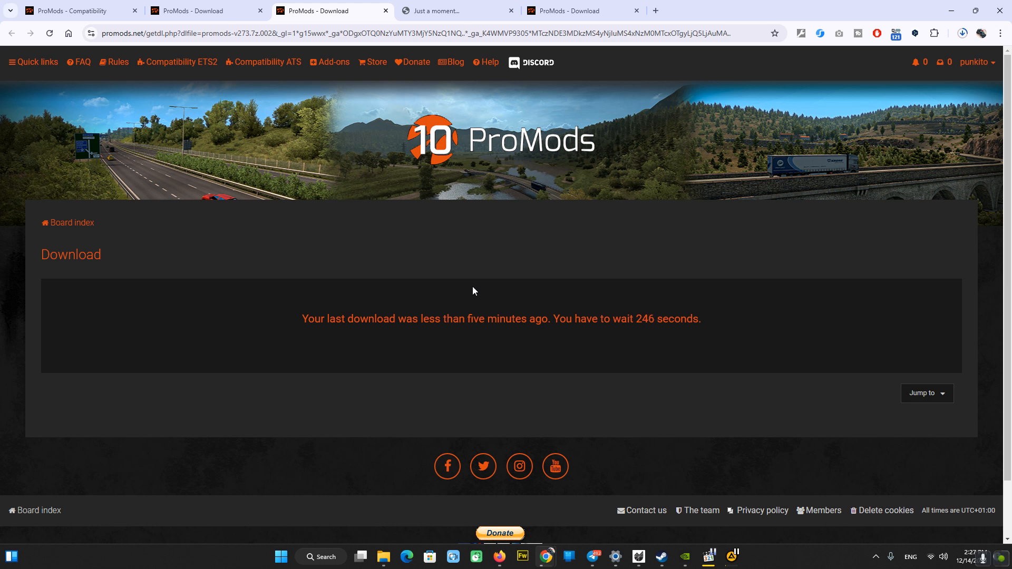
{"action": "mouse_move", "coordinate": [685, 234]}
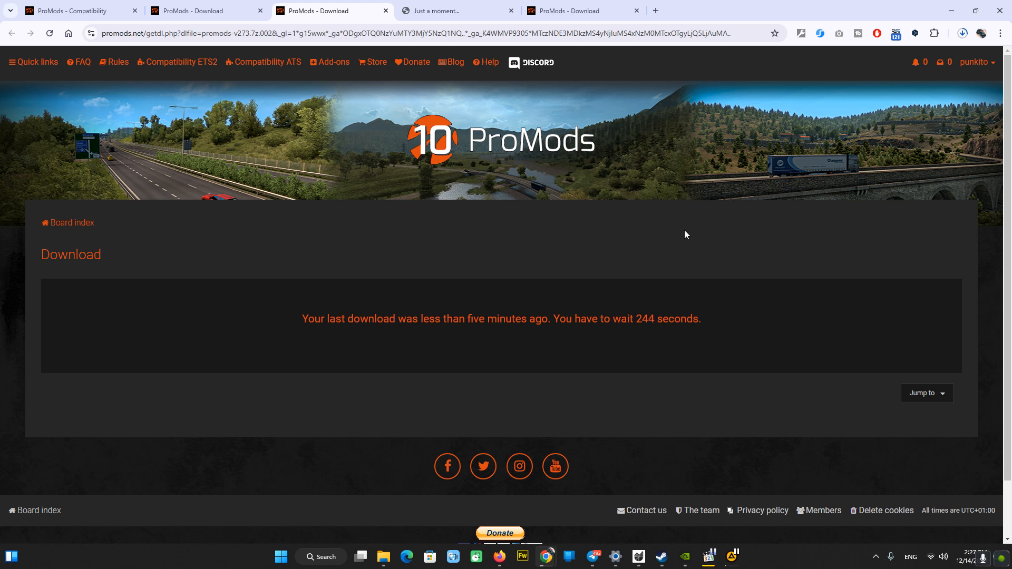
{"action": "mouse_move", "coordinate": [643, 335]}
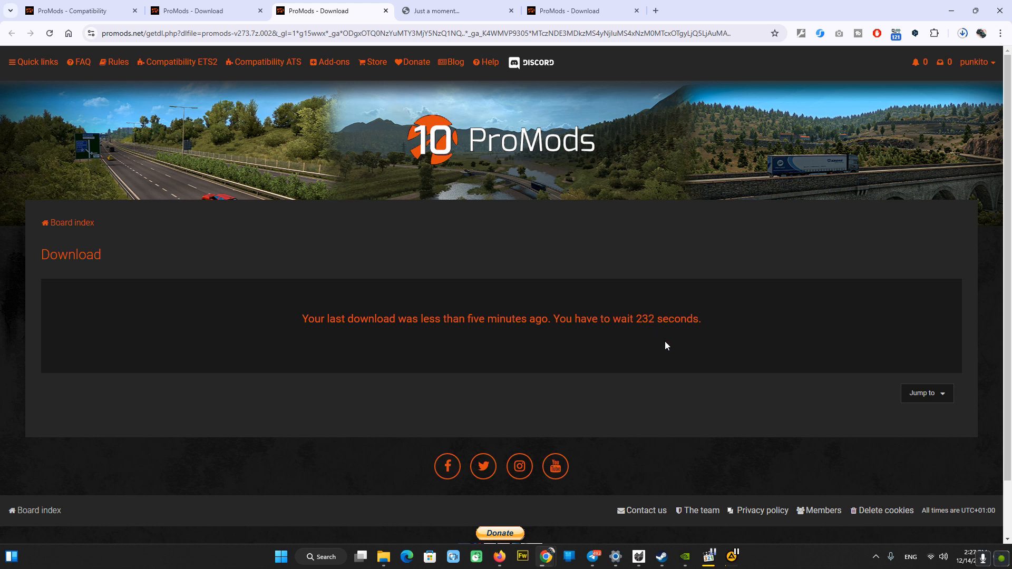
Check that promods-v273.7z.001 finished while archive 2's wait countdown runs out.
{"action": "left_click", "coordinate": [962, 33]}
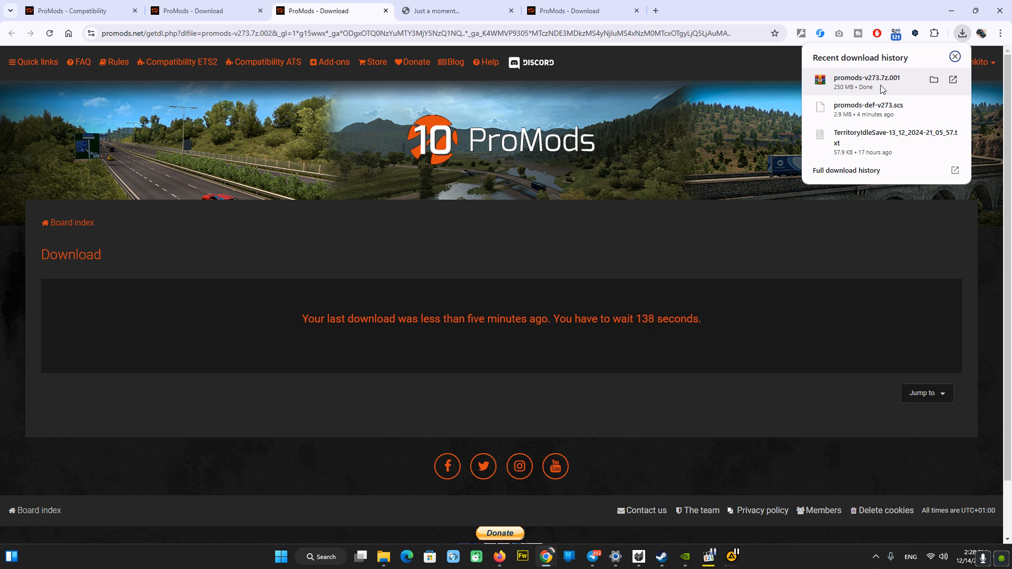
{"action": "left_click", "coordinate": [954, 57]}
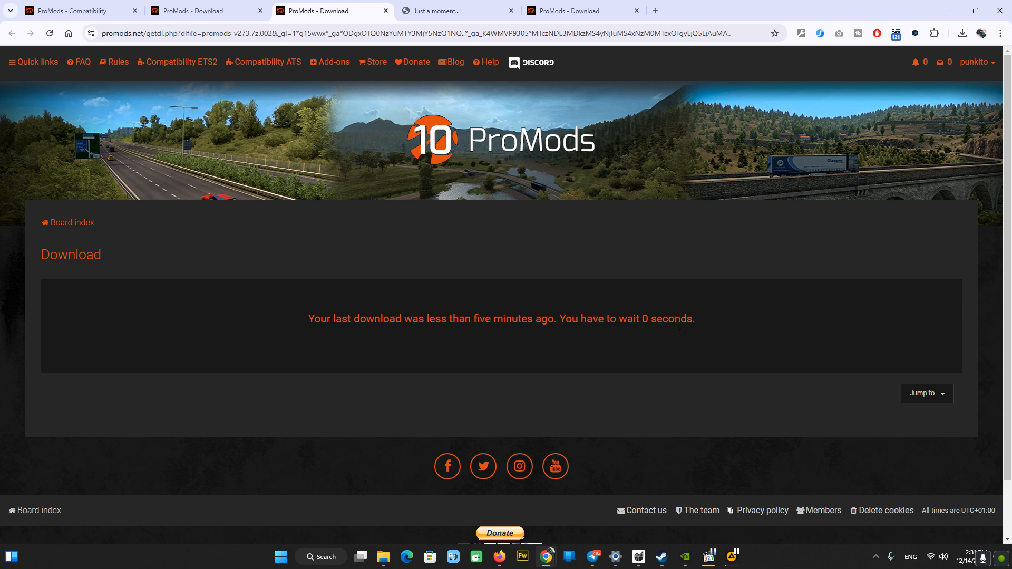
Reload the getdl page so promods-v273.7z.002 downloads, then return to the archive list.
{"action": "left_click", "coordinate": [50, 33]}
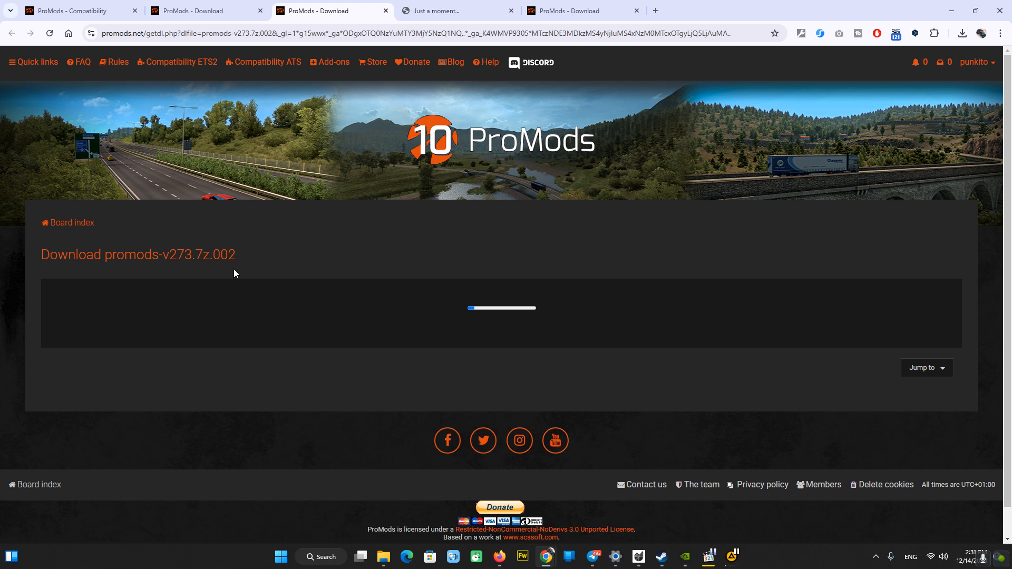
{"action": "mouse_move", "coordinate": [374, 260]}
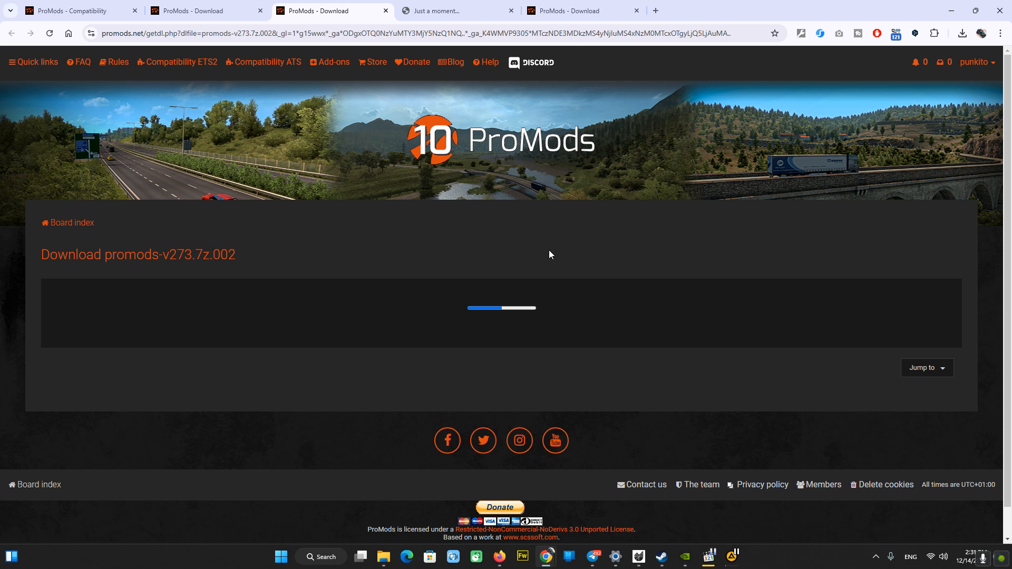
{"action": "mouse_move", "coordinate": [568, 260]}
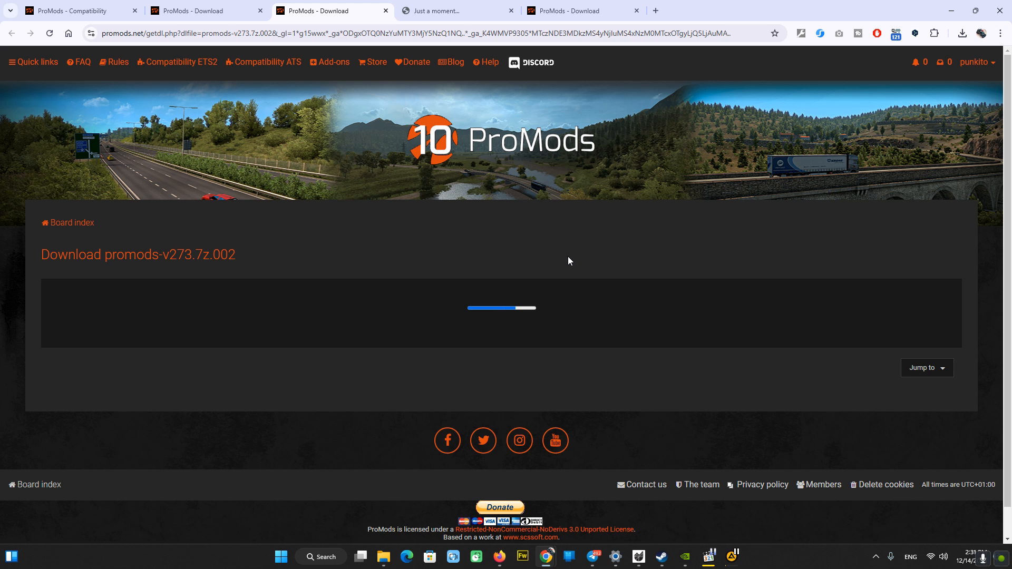
{"action": "mouse_move", "coordinate": [561, 298]}
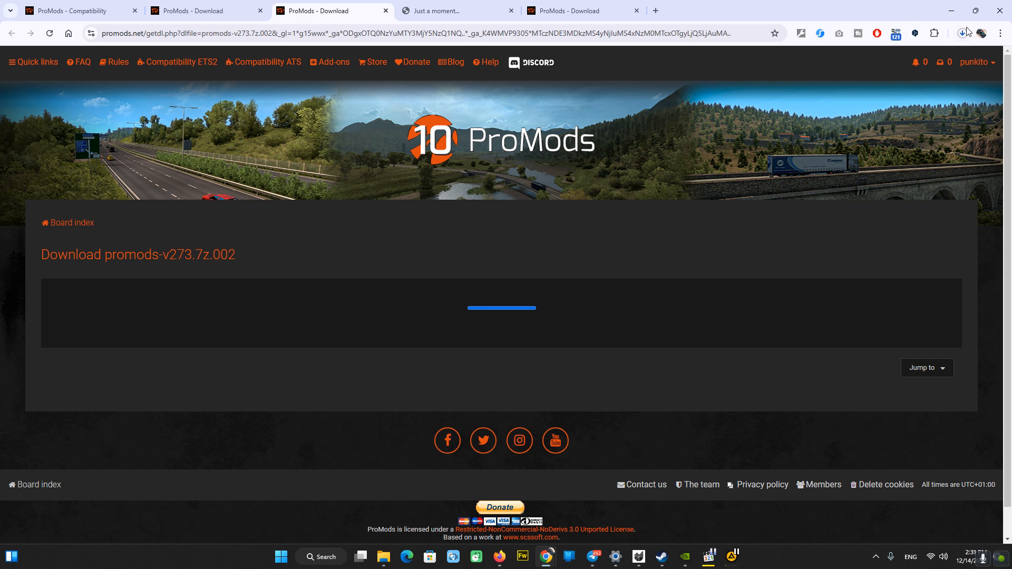
{"action": "left_click", "coordinate": [962, 33]}
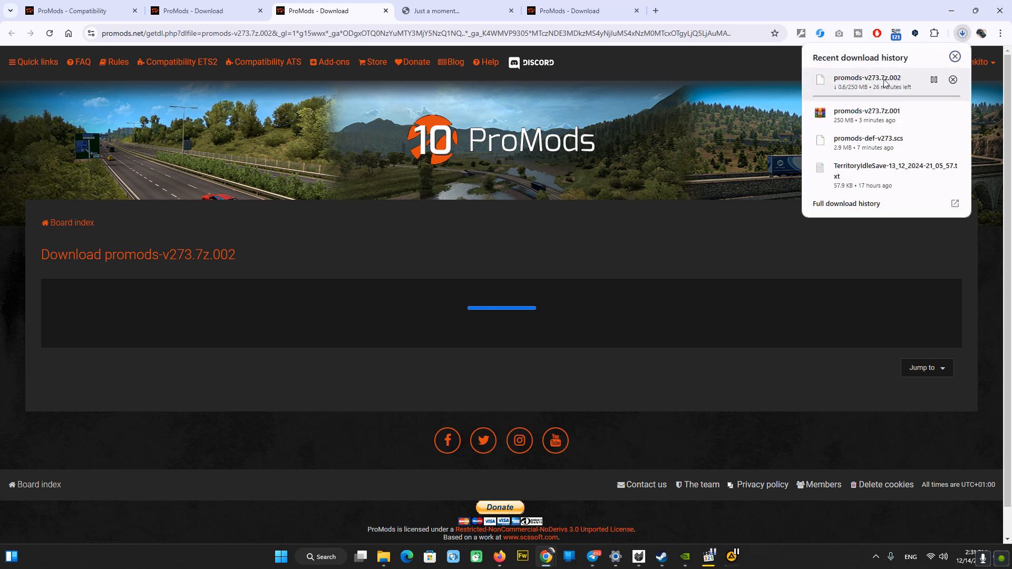
{"action": "left_click", "coordinate": [207, 10]}
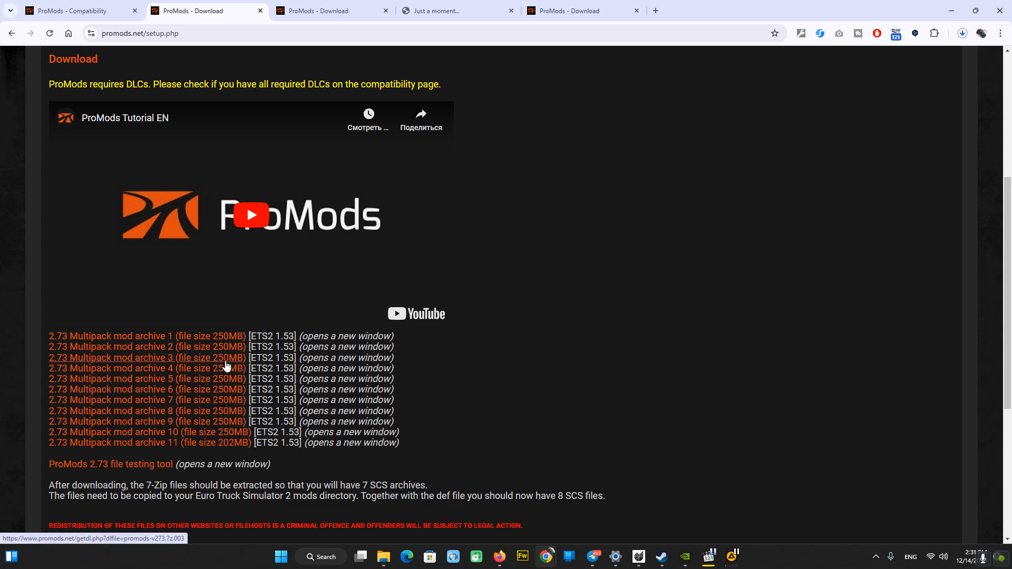
Request archive part 3 and review the download history through part 011.
{"action": "left_click", "coordinate": [147, 357]}
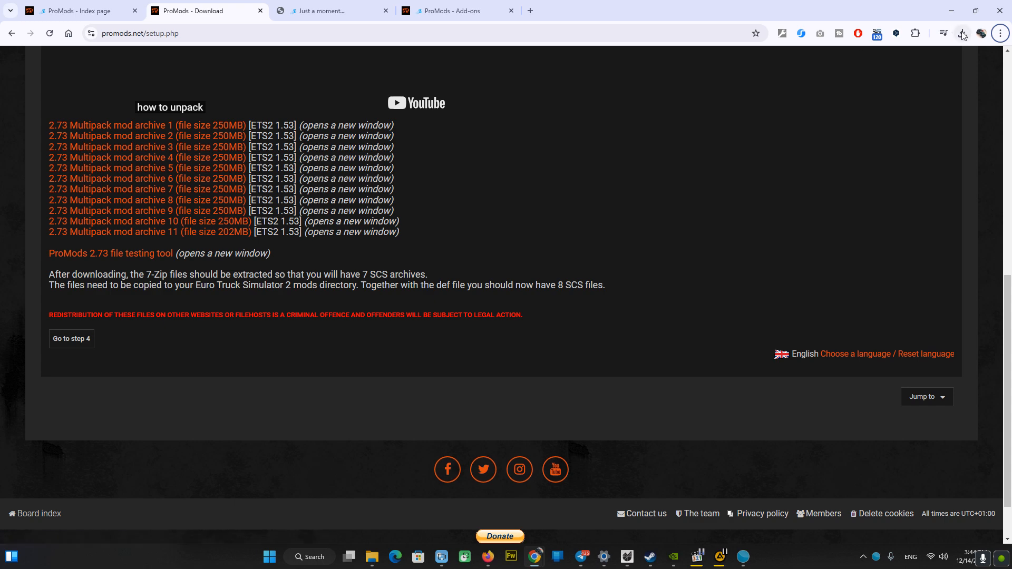
{"action": "left_click", "coordinate": [963, 33]}
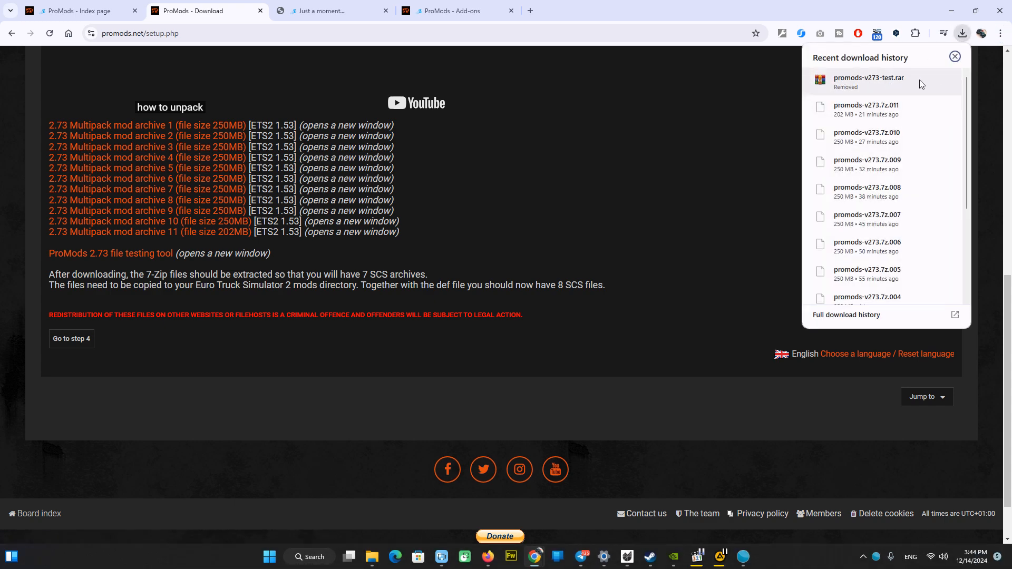
{"action": "mouse_move", "coordinate": [886, 274]}
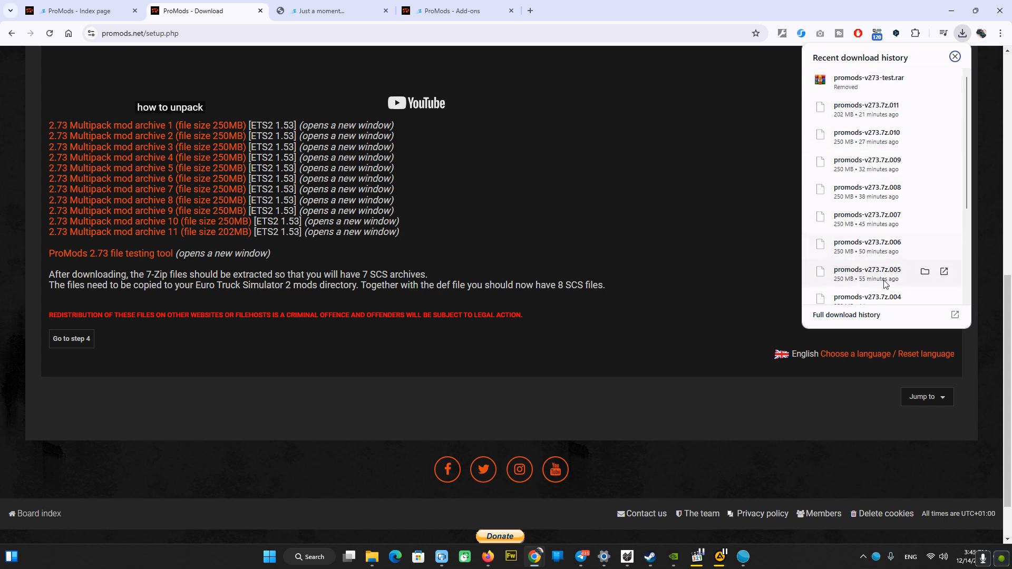
{"action": "mouse_move", "coordinate": [371, 557]}
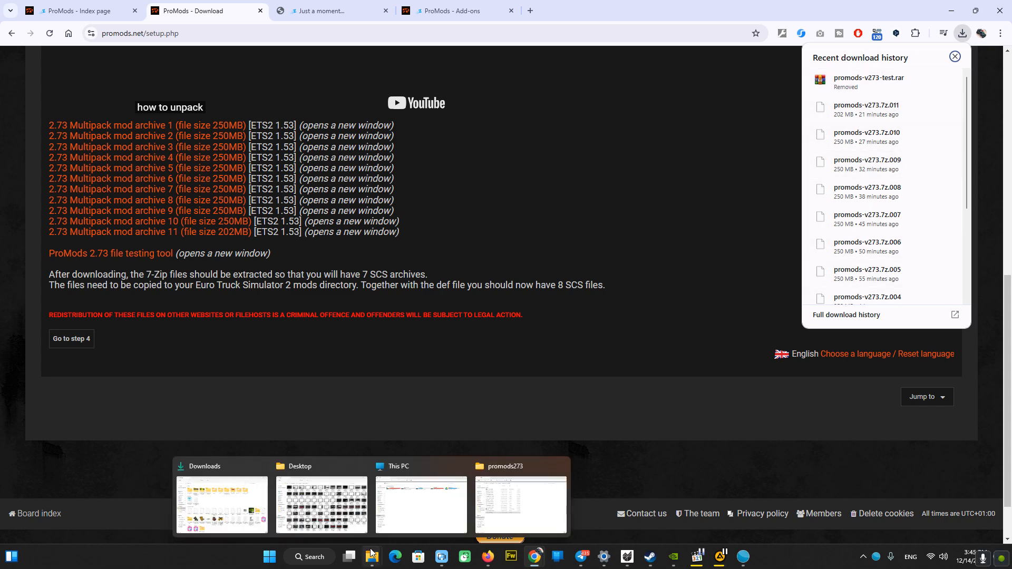
In promods273, extract promods-v273.7z with WinRAR into a promods-v273.7z folder.
{"action": "left_click", "coordinate": [520, 505]}
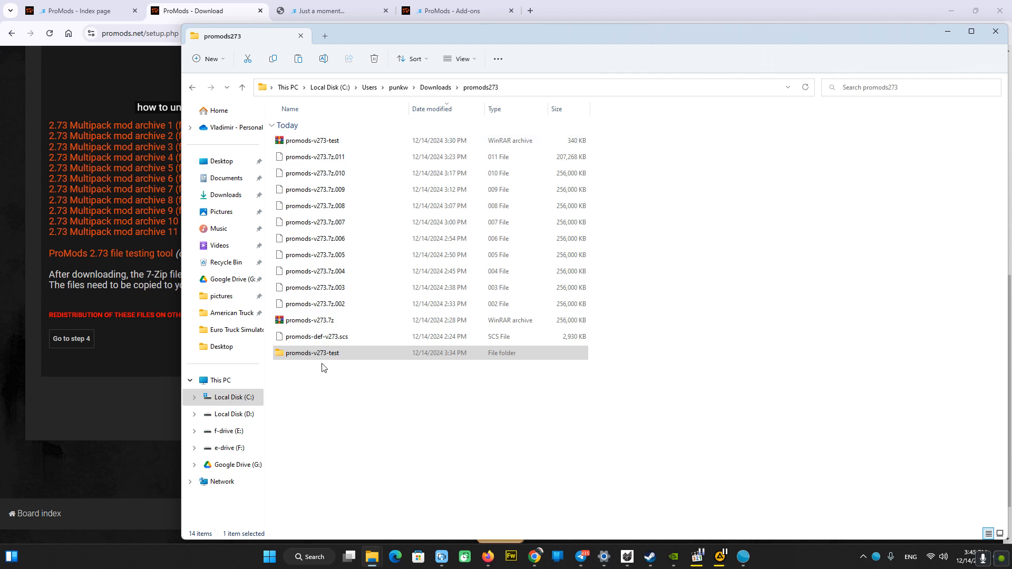
{"action": "mouse_move", "coordinate": [271, 316]}
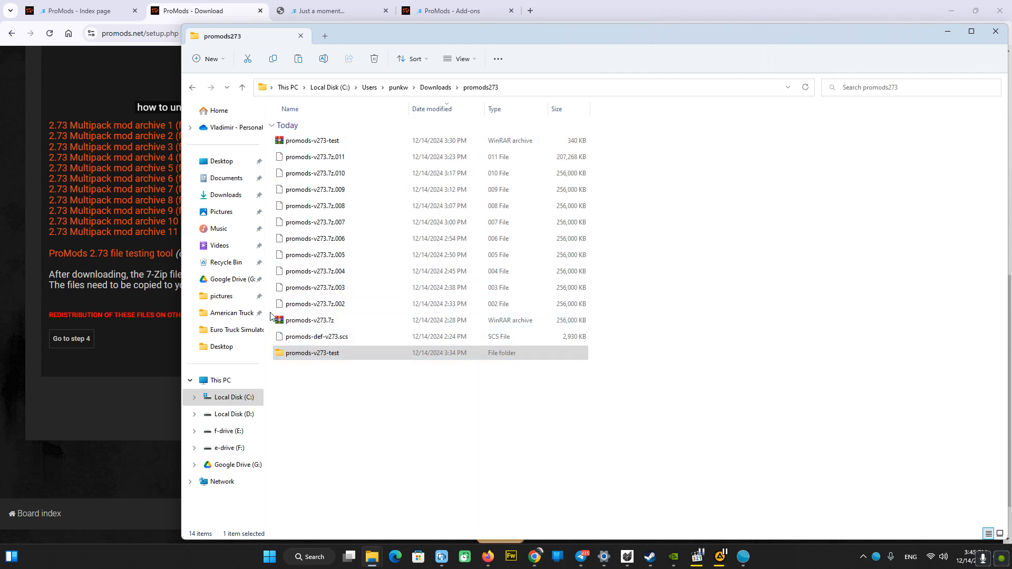
{"action": "mouse_move", "coordinate": [347, 322]}
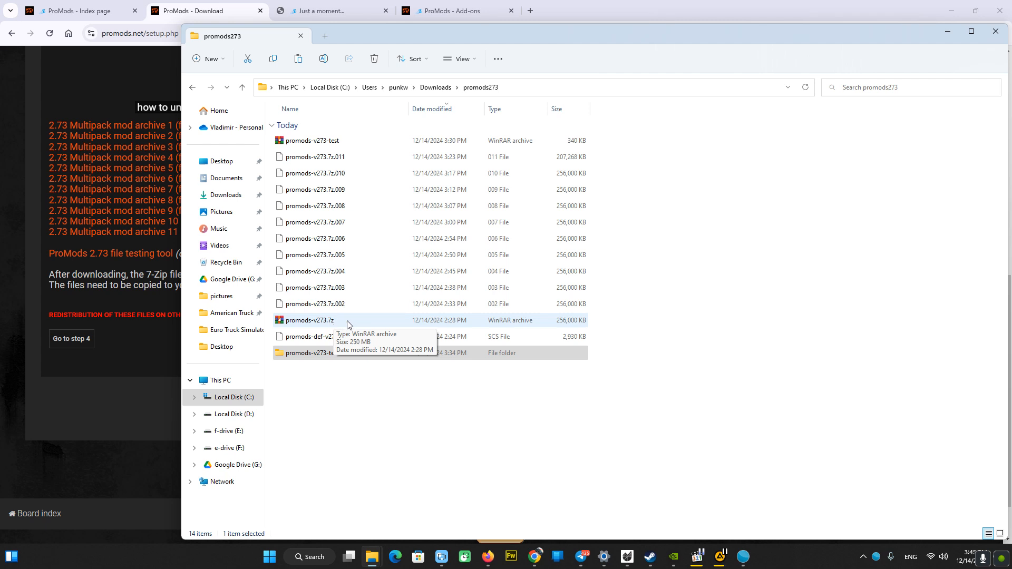
{"action": "right_click", "coordinate": [310, 321]}
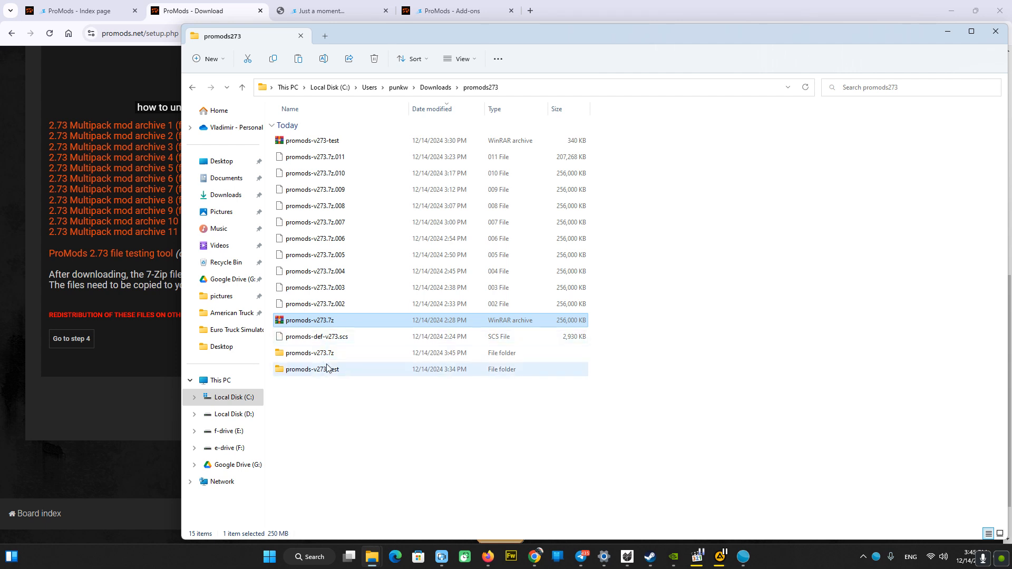
Look inside the extracted promods-v273.7z folder, then return to promods273 and pick promods-def-v273.scs.
{"action": "double_click", "coordinate": [309, 352]}
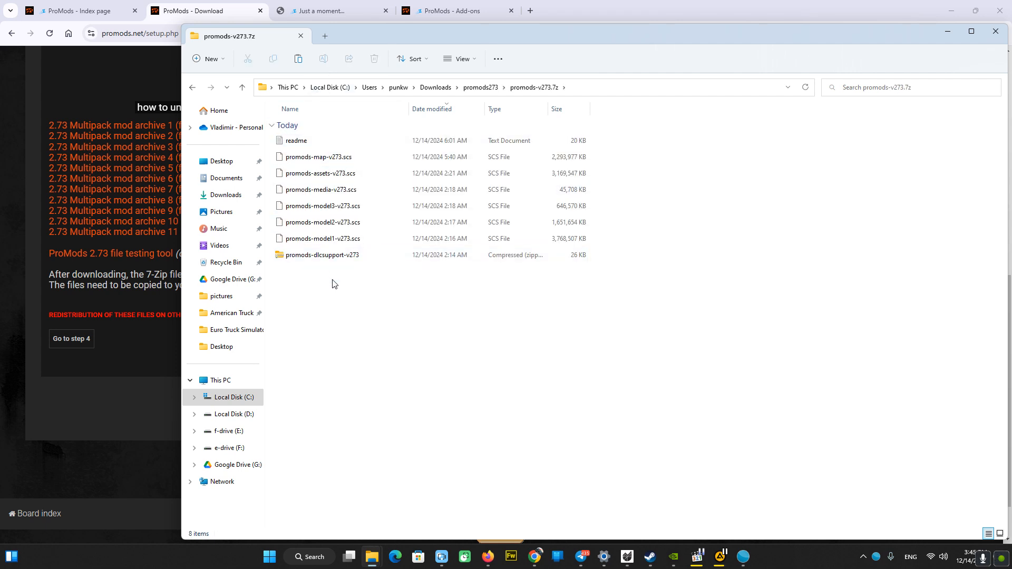
{"action": "left_click", "coordinate": [321, 254]}
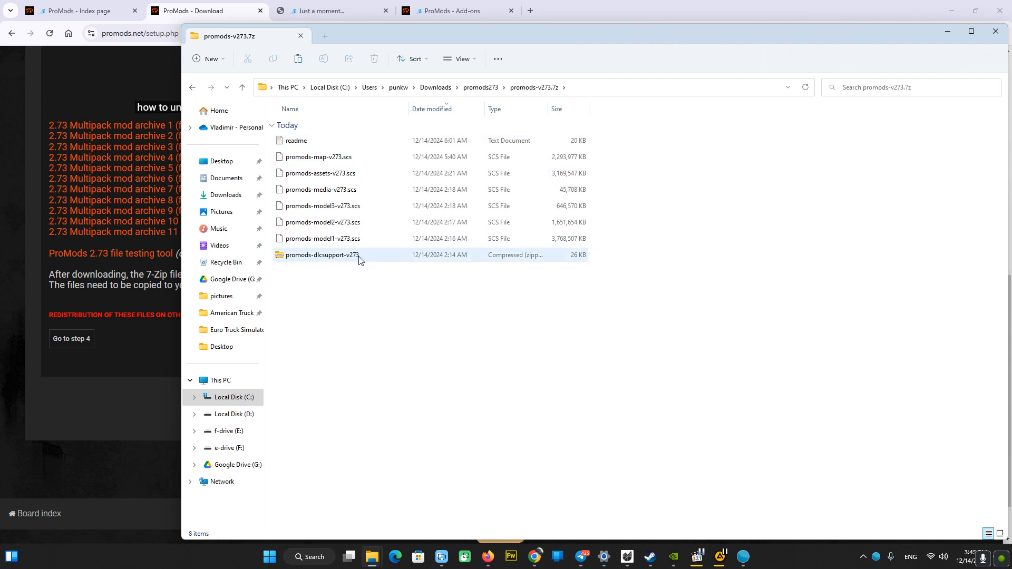
{"action": "left_click", "coordinate": [296, 140]}
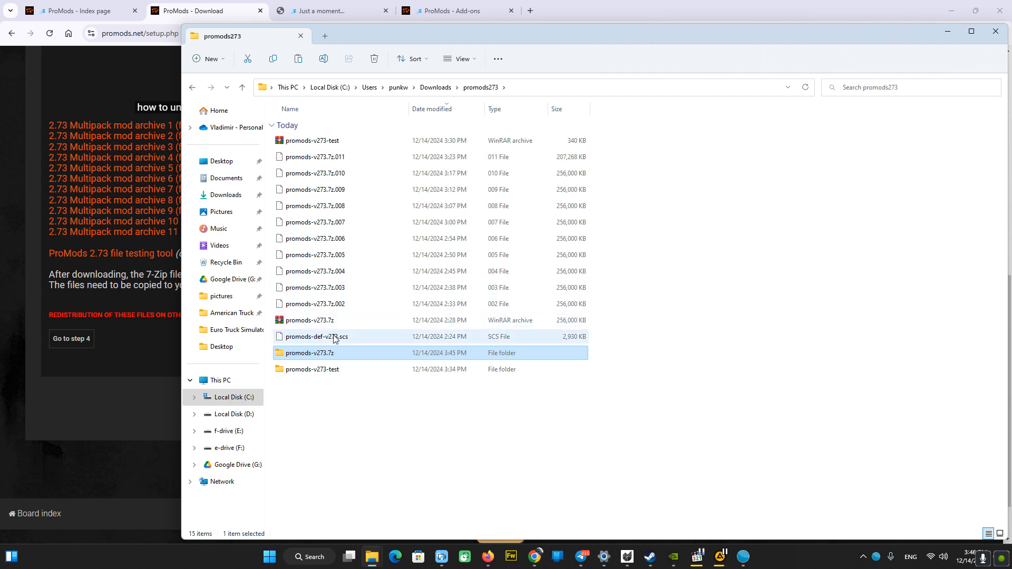
{"action": "left_click", "coordinate": [317, 336]}
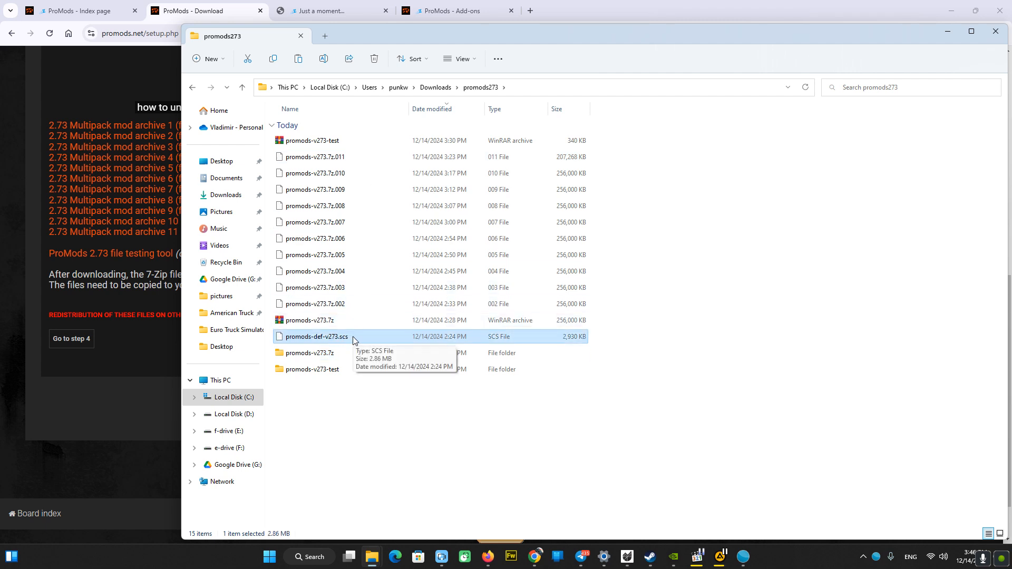
{"action": "mouse_move", "coordinate": [344, 340]}
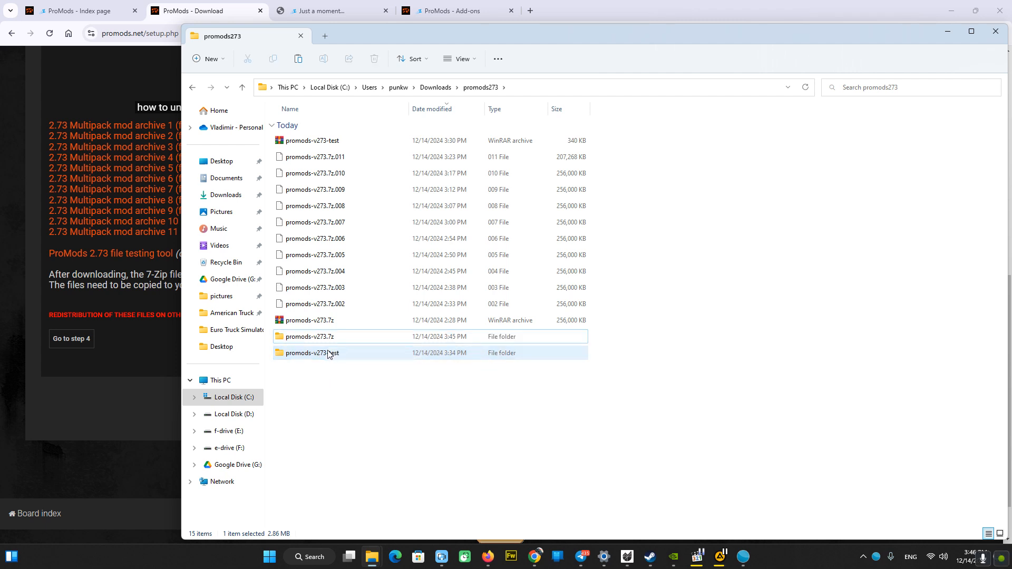
Enter the promods-v273.7z archive and select all nine files inside it.
{"action": "double_click", "coordinate": [310, 336]}
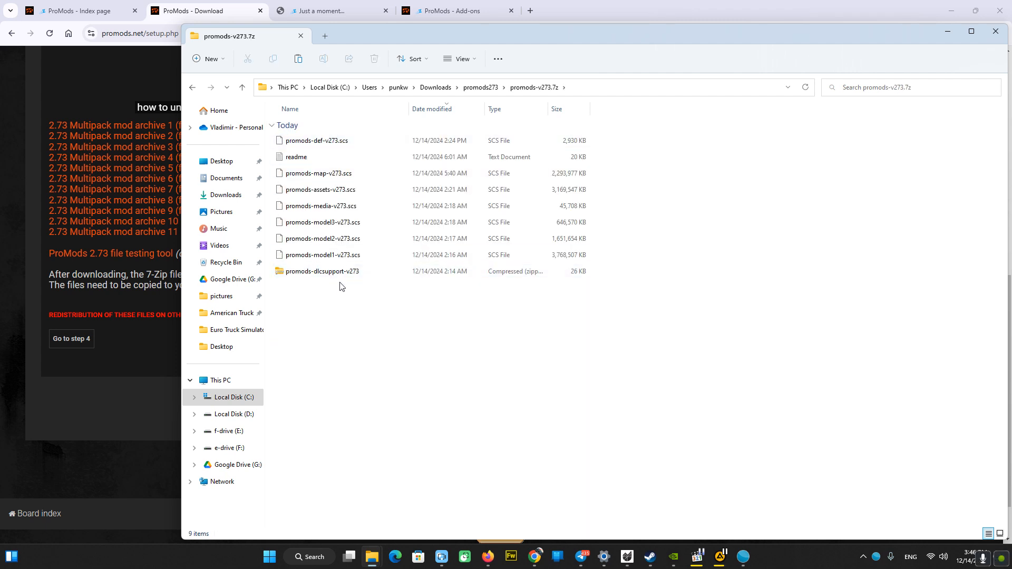
{"action": "left_click", "coordinate": [321, 272]}
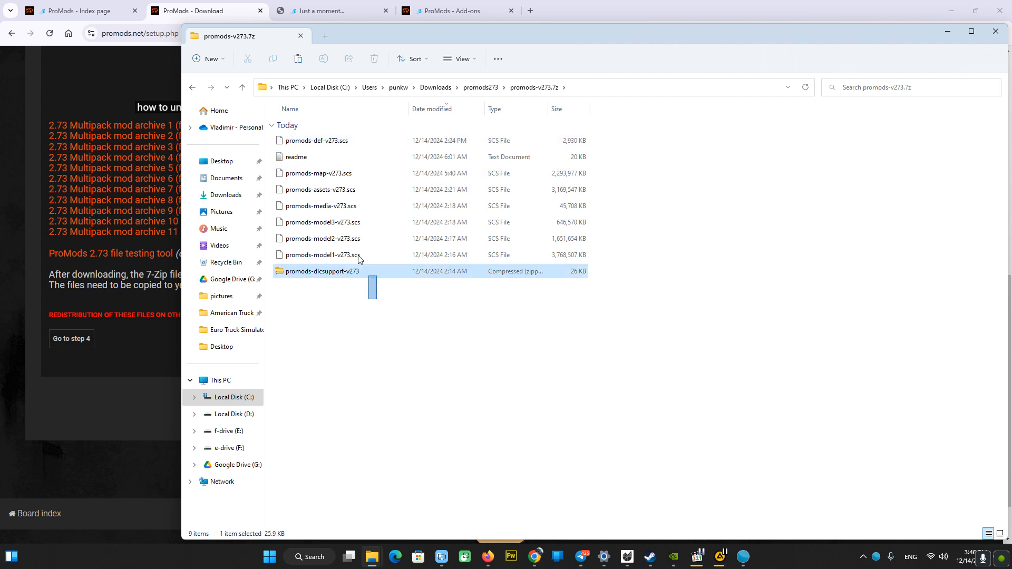
{"action": "key", "text": "ctrl+a"}
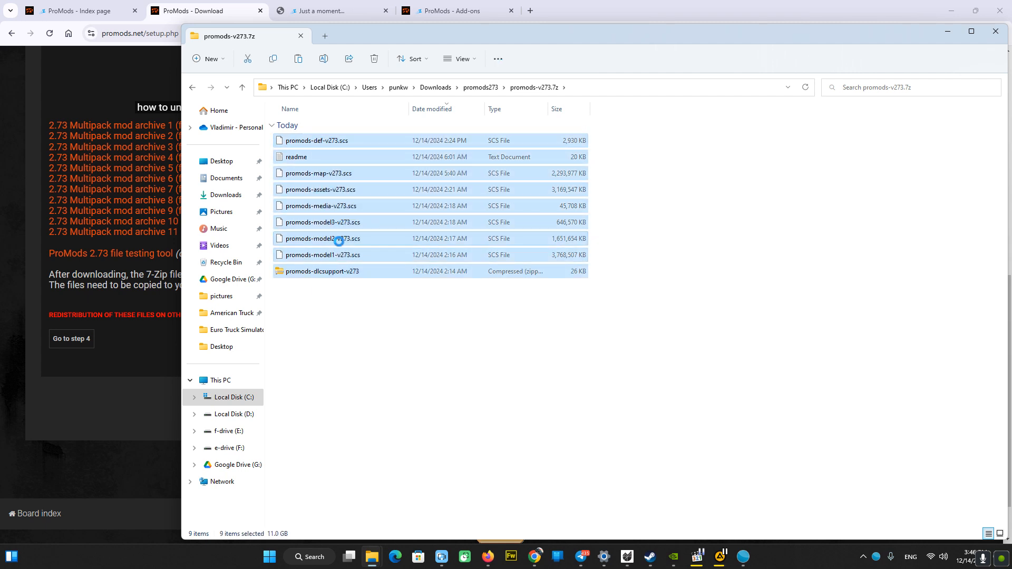
{"action": "mouse_move", "coordinate": [334, 353]}
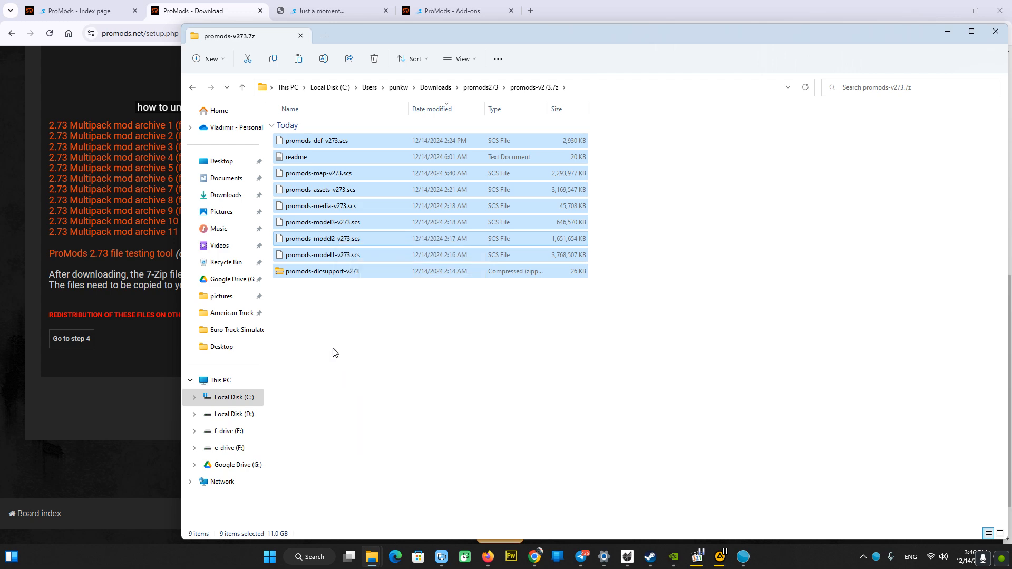
Navigate from Documents into Euro Truck Simulator 2 and its mod folder holding 514 items.
{"action": "left_click", "coordinate": [226, 178]}
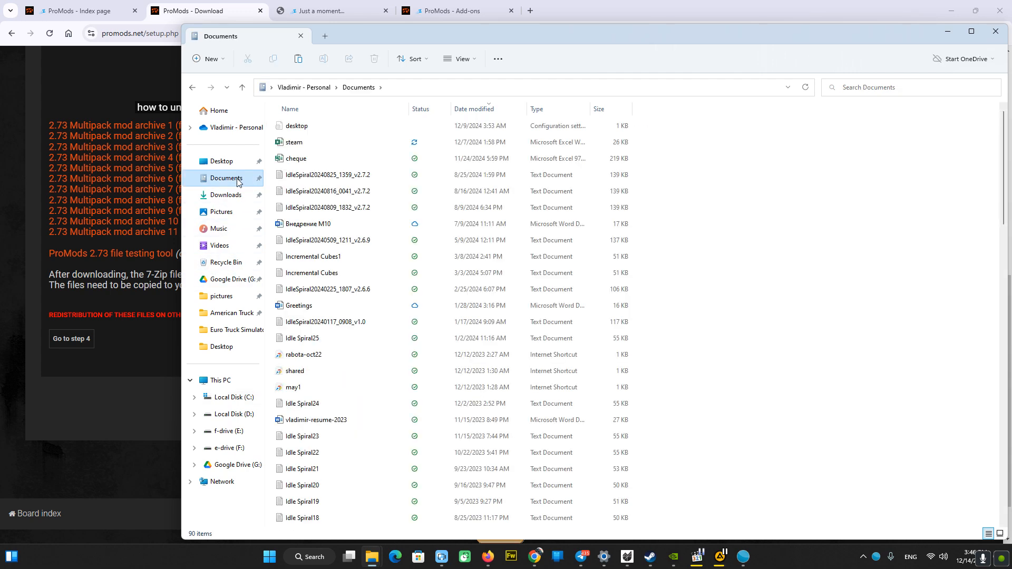
{"action": "scroll", "scroll_direction": "down", "scroll_amount": 3}
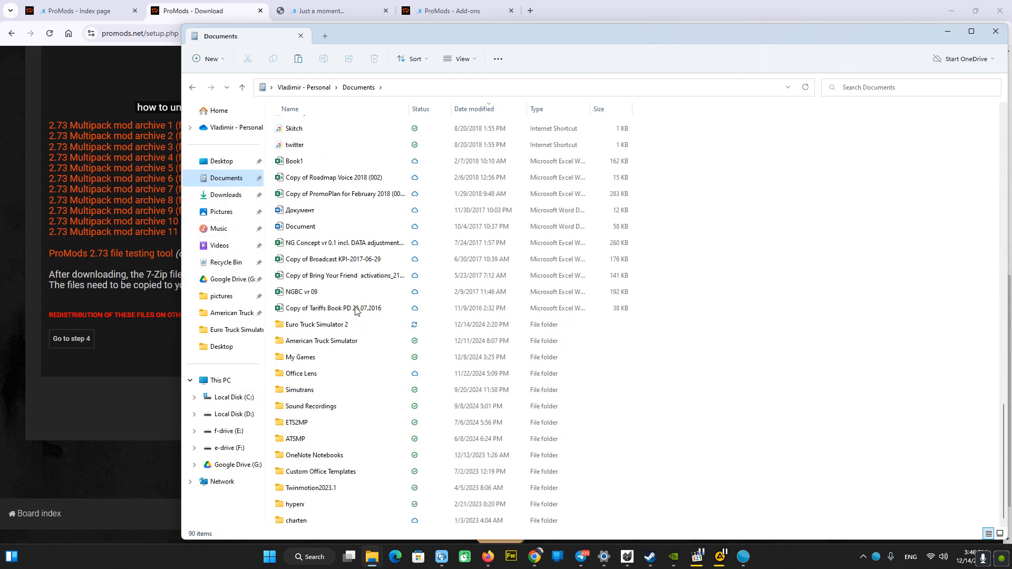
{"action": "double_click", "coordinate": [317, 325]}
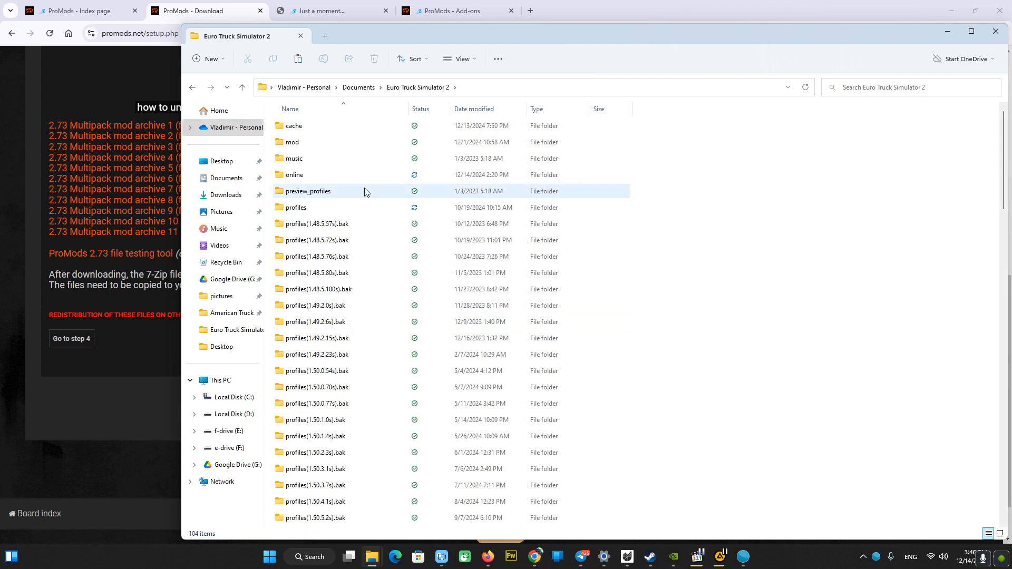
{"action": "double_click", "coordinate": [292, 142]}
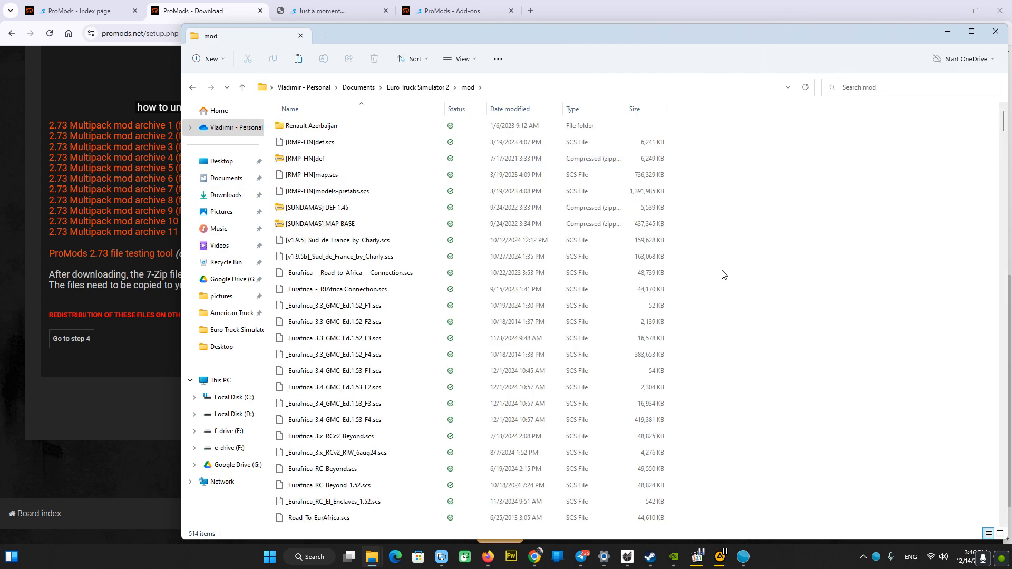
{"action": "mouse_move", "coordinate": [758, 347]}
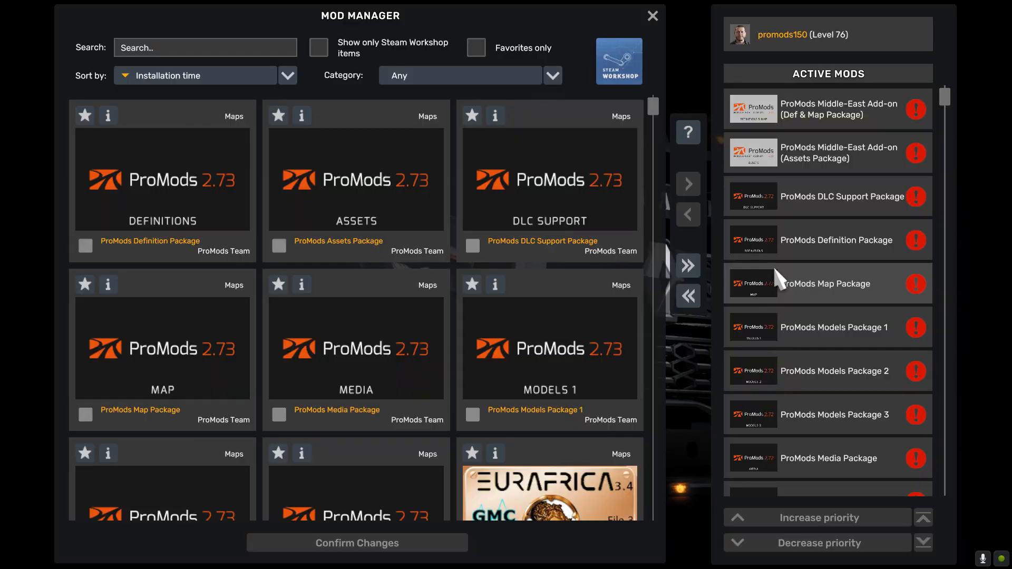
{"action": "mouse_move", "coordinate": [834, 256]}
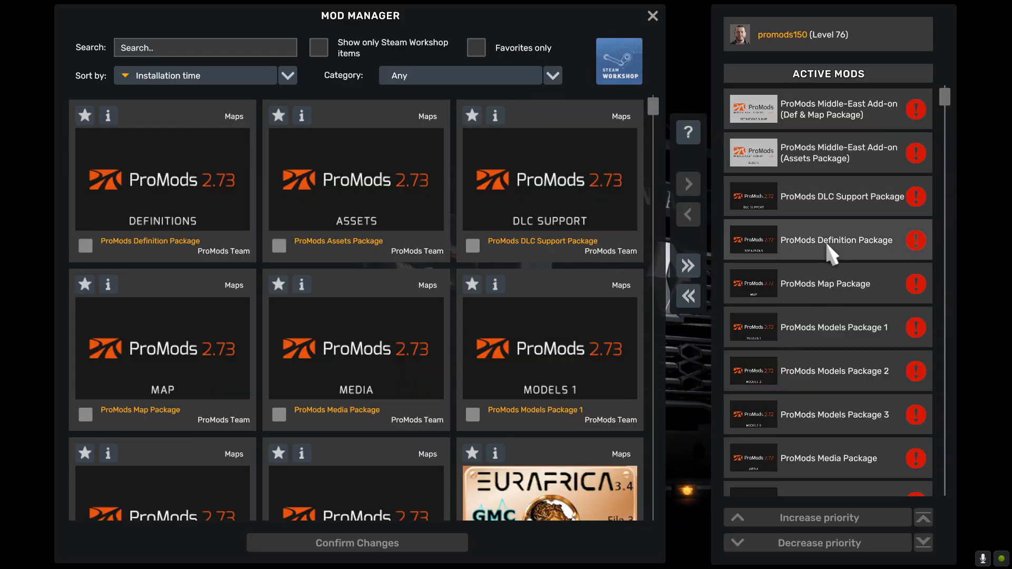
Find the ProMods 2.73 Assets Package in Mod Manager and move it into Active Mods.
{"action": "scroll", "scroll_direction": "down", "scroll_amount": 3}
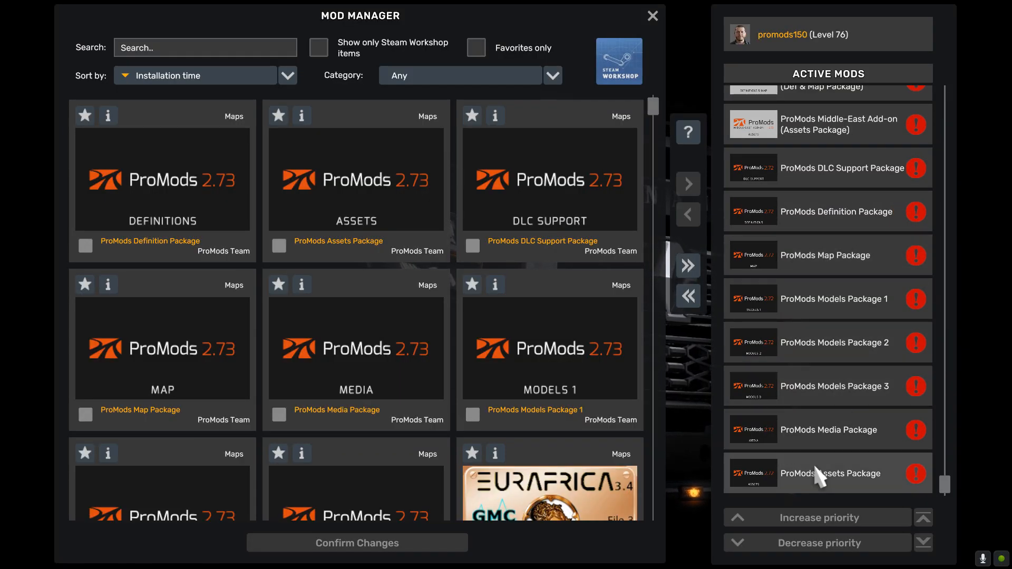
{"action": "mouse_move", "coordinate": [775, 487]}
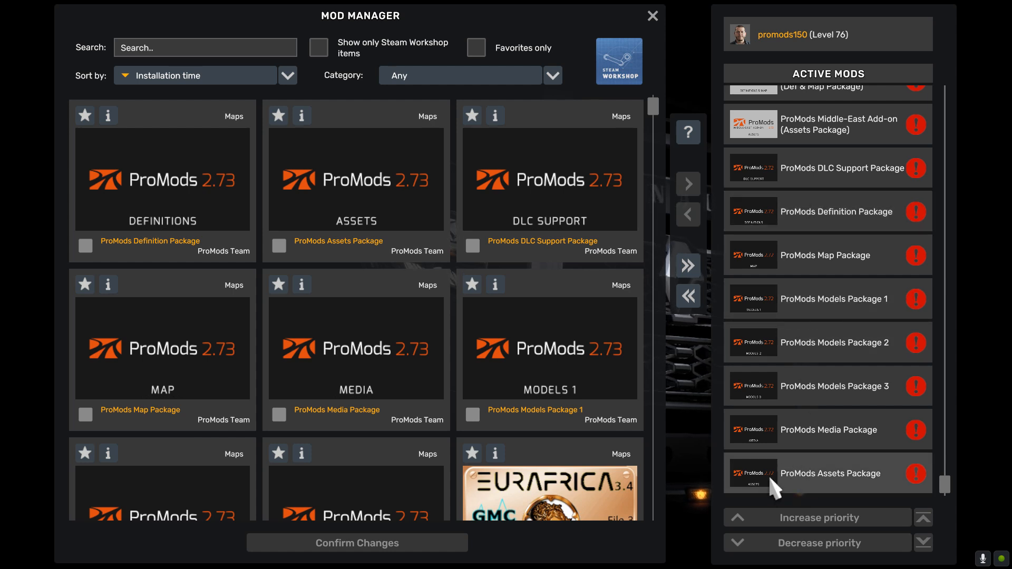
{"action": "scroll", "scroll_direction": "up", "scroll_amount": 3}
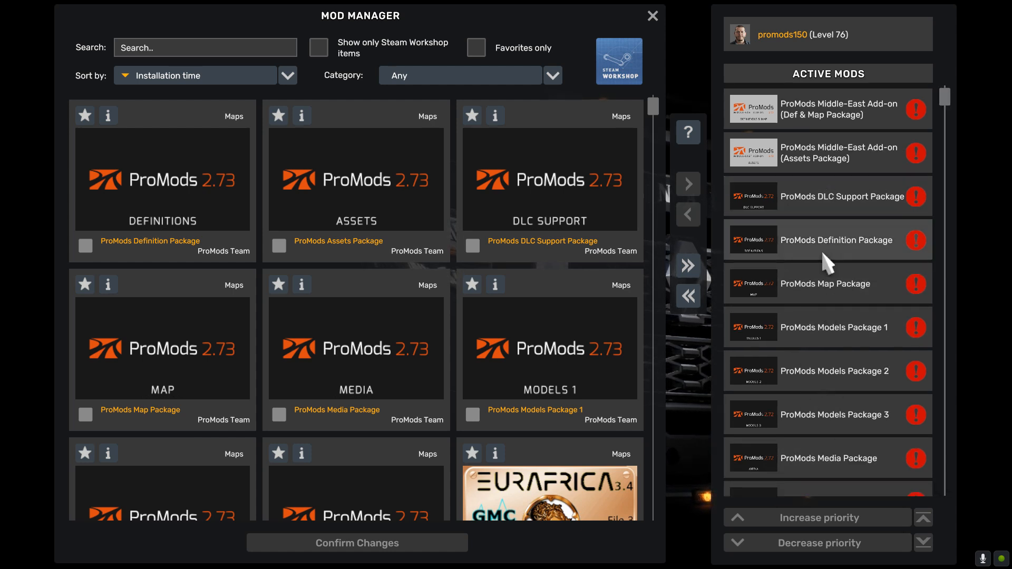
{"action": "scroll", "scroll_direction": "down", "scroll_amount": 3}
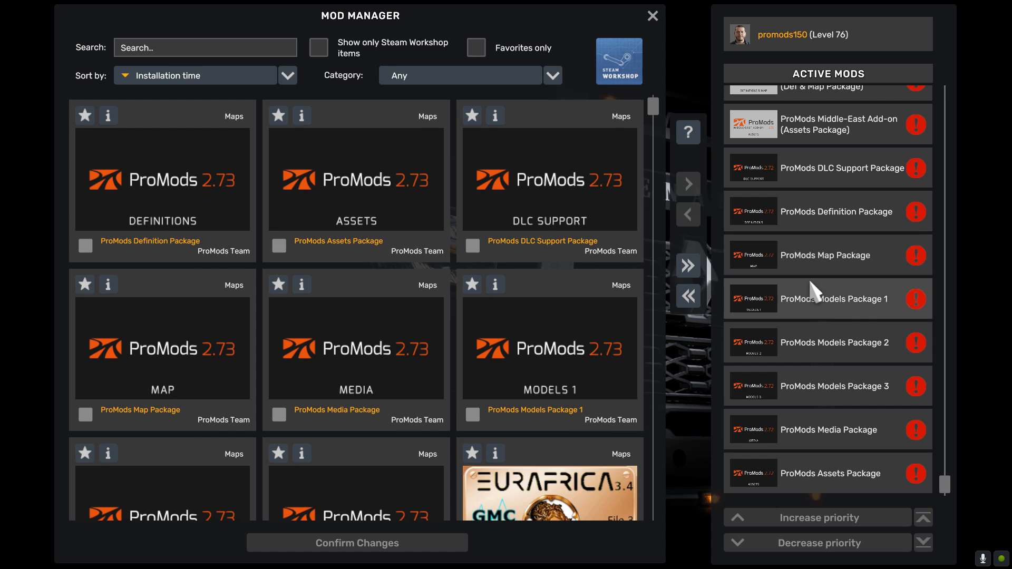
{"action": "mouse_move", "coordinate": [566, 308]}
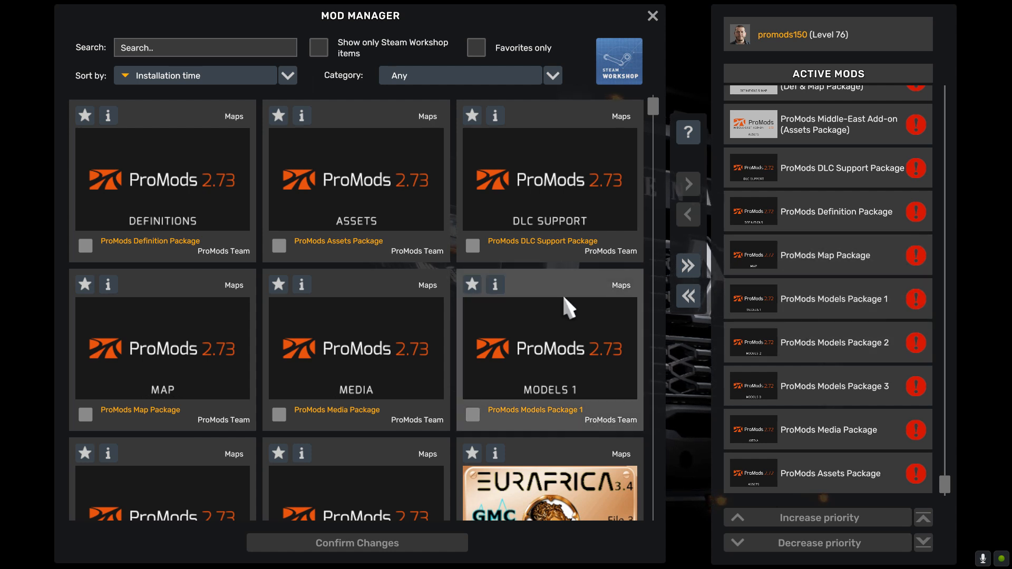
{"action": "mouse_move", "coordinate": [401, 200]}
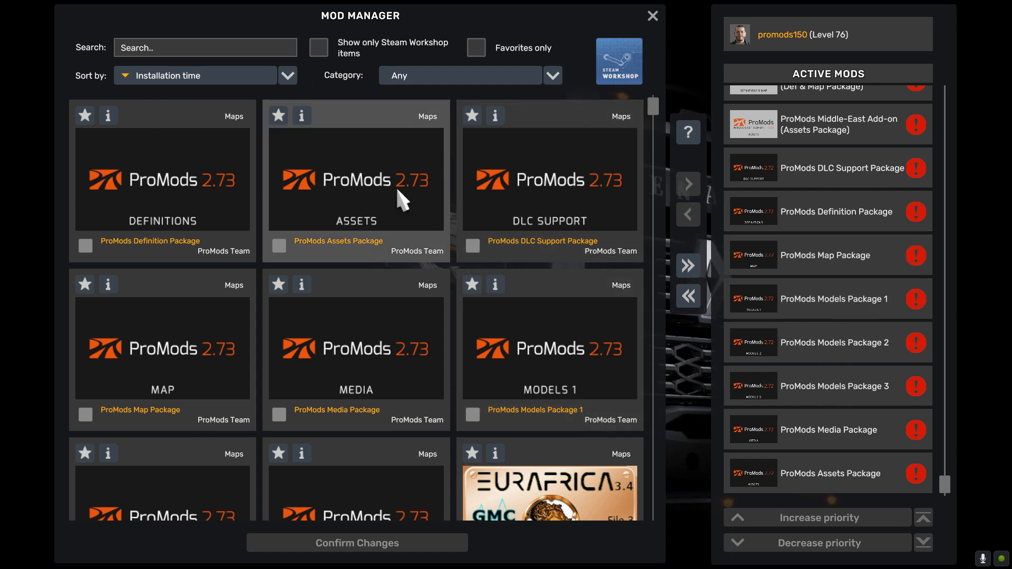
{"action": "left_click", "coordinate": [280, 246]}
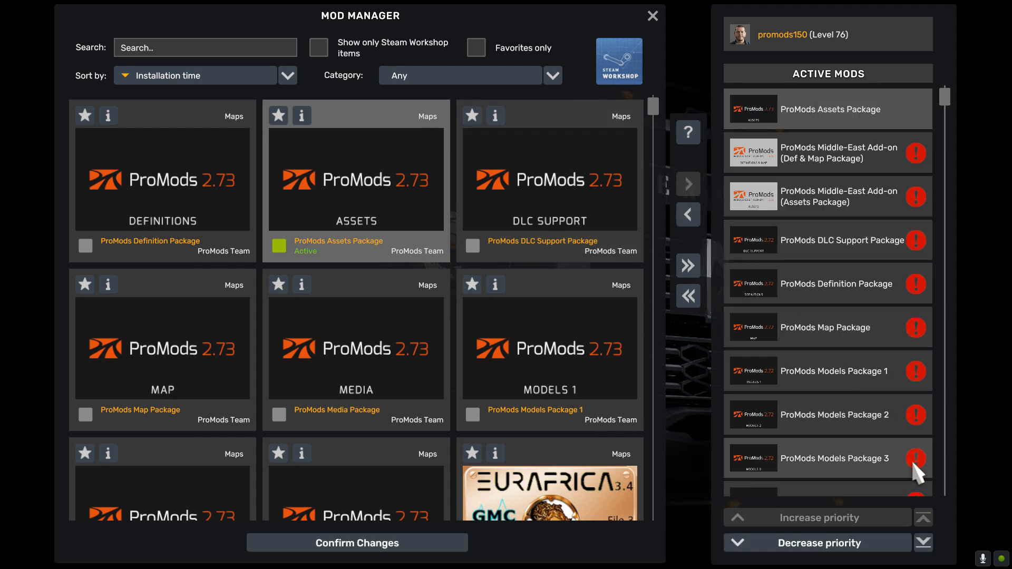
{"action": "scroll", "scroll_direction": "down", "scroll_amount": 3}
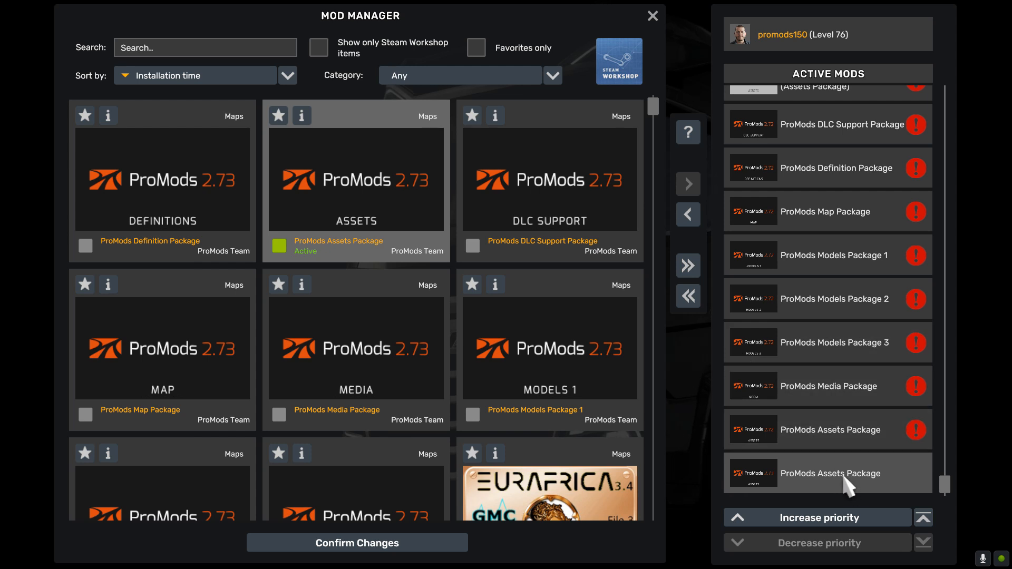
{"action": "mouse_move", "coordinate": [796, 362]}
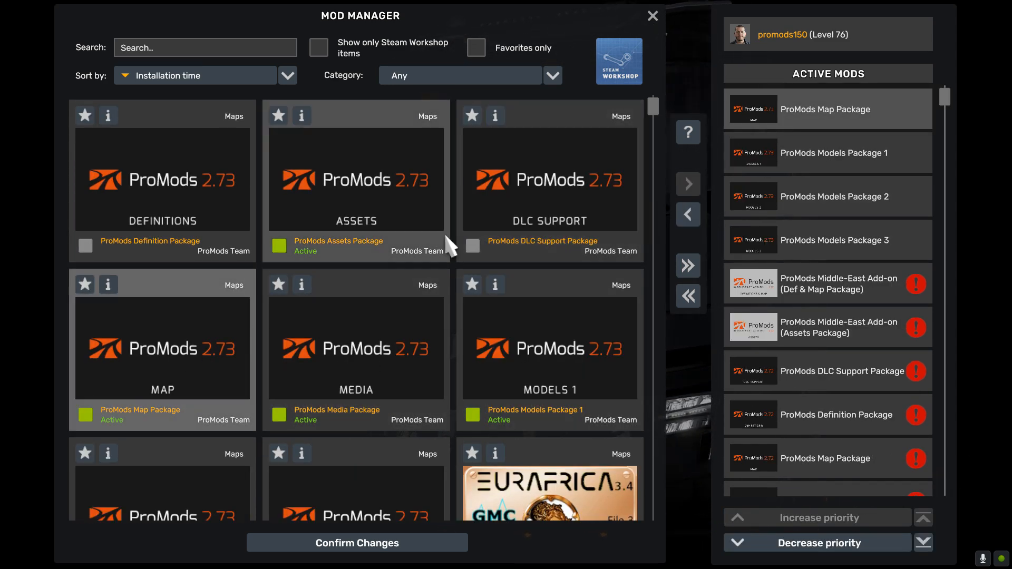
Scroll through the Active Mods list reviewing the older 2.72 packages and Middle-East add-ons to remove.
{"action": "scroll", "scroll_direction": "down", "scroll_amount": 3}
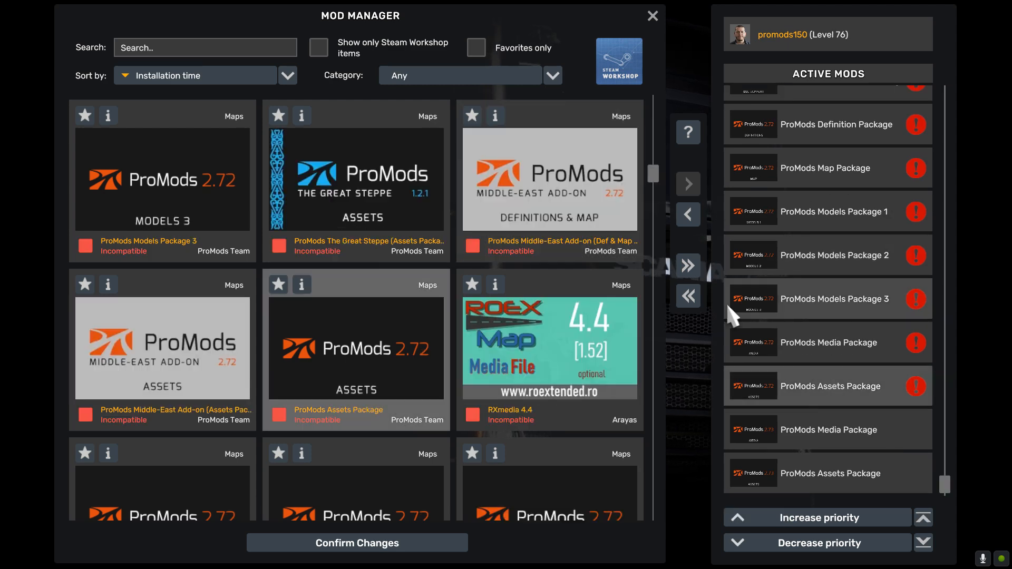
{"action": "mouse_move", "coordinate": [733, 287]}
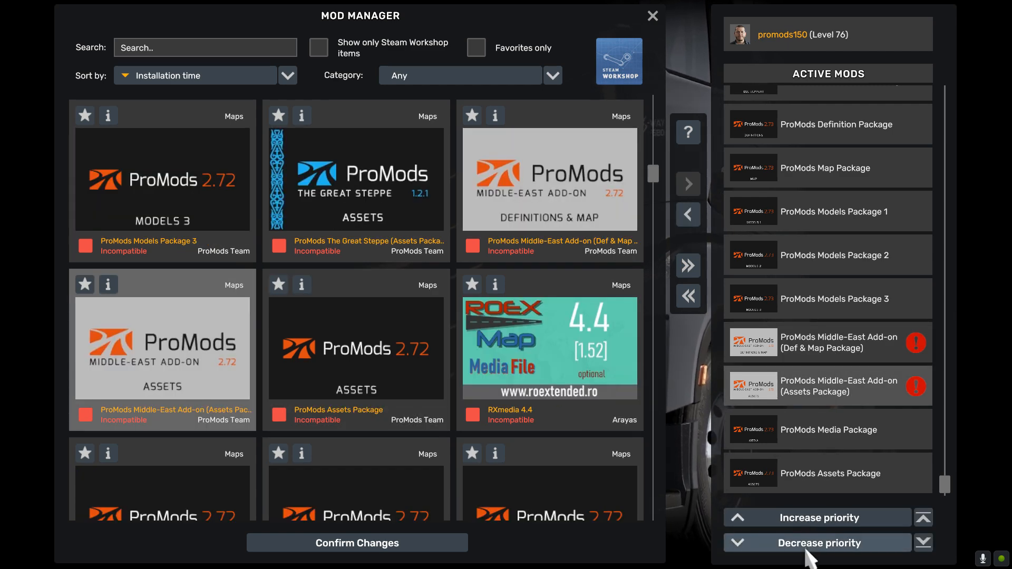
{"action": "scroll", "scroll_direction": "up", "scroll_amount": 3}
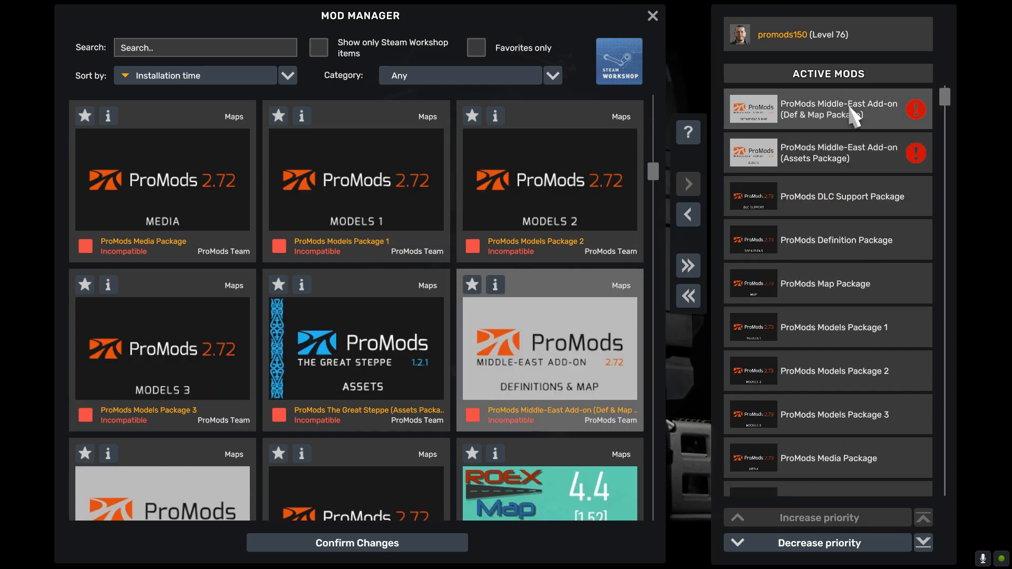
{"action": "scroll", "scroll_direction": "down", "scroll_amount": 3}
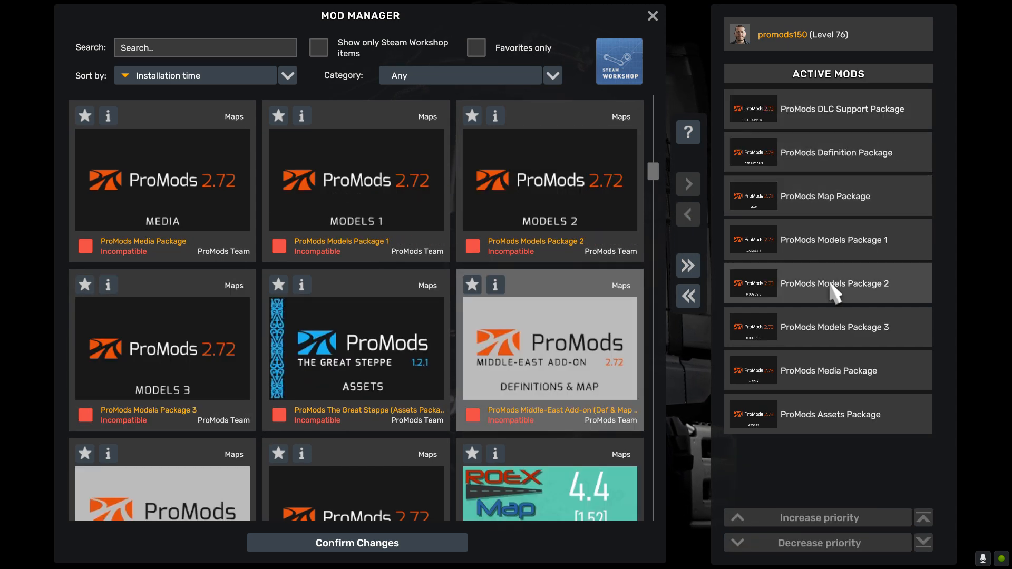
{"action": "mouse_move", "coordinate": [658, 435]}
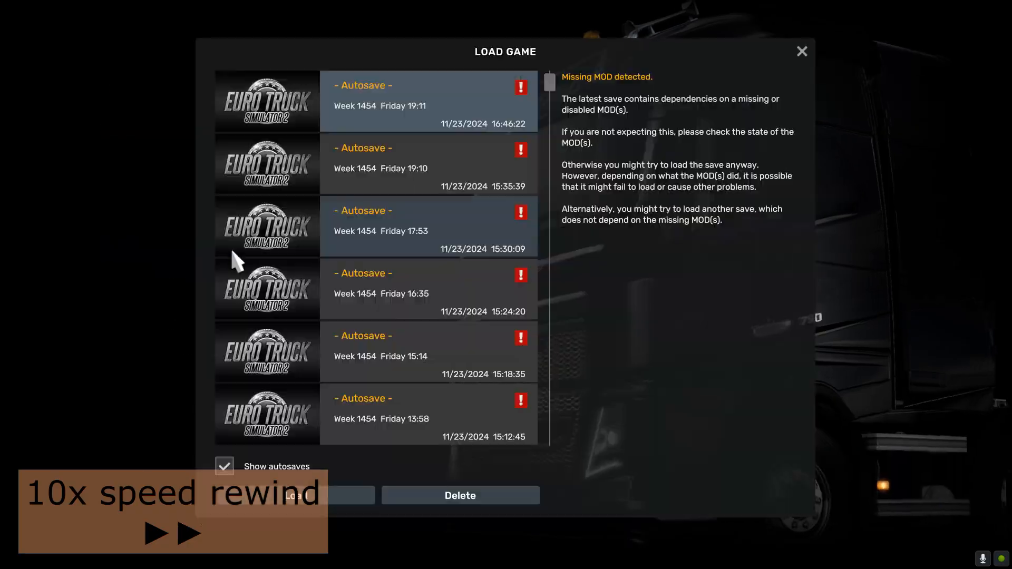
Load the autosave despite the missing-mod warning and quick-travel to a destination in Romania near Sibiu.
{"action": "left_click", "coordinate": [295, 495]}
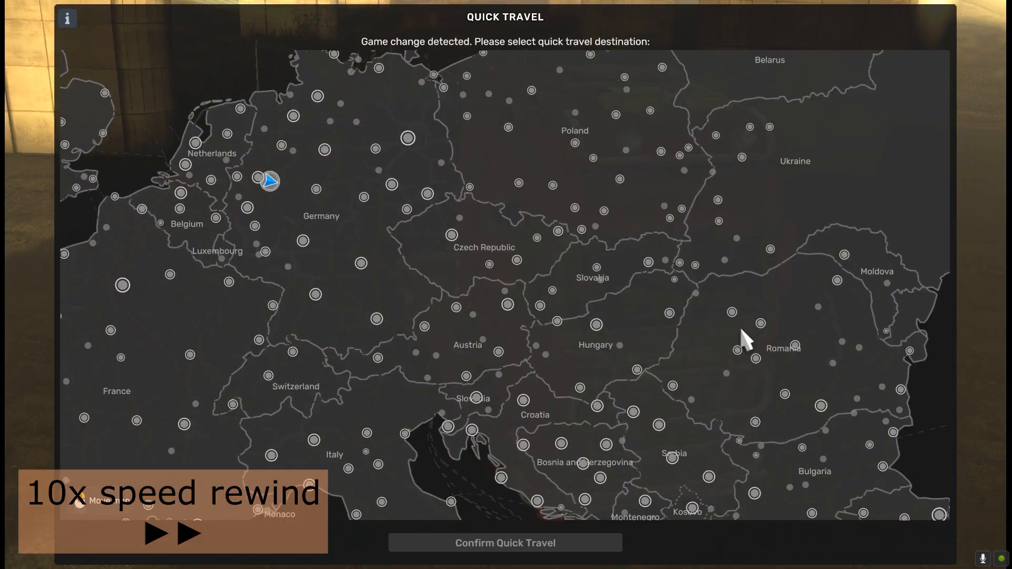
{"action": "left_click", "coordinate": [505, 542]}
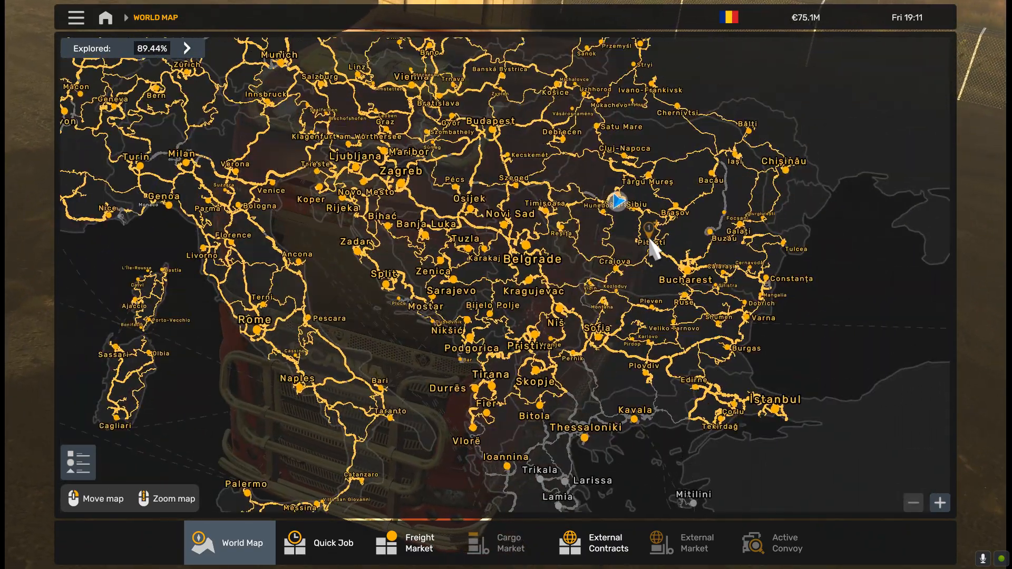
{"action": "scroll", "scroll_direction": "down", "scroll_amount": 3}
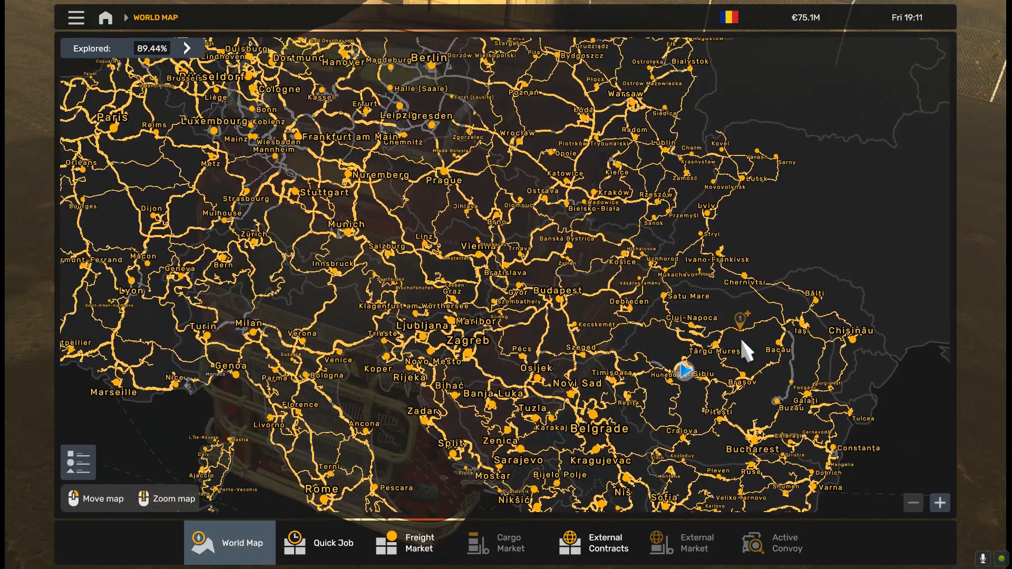